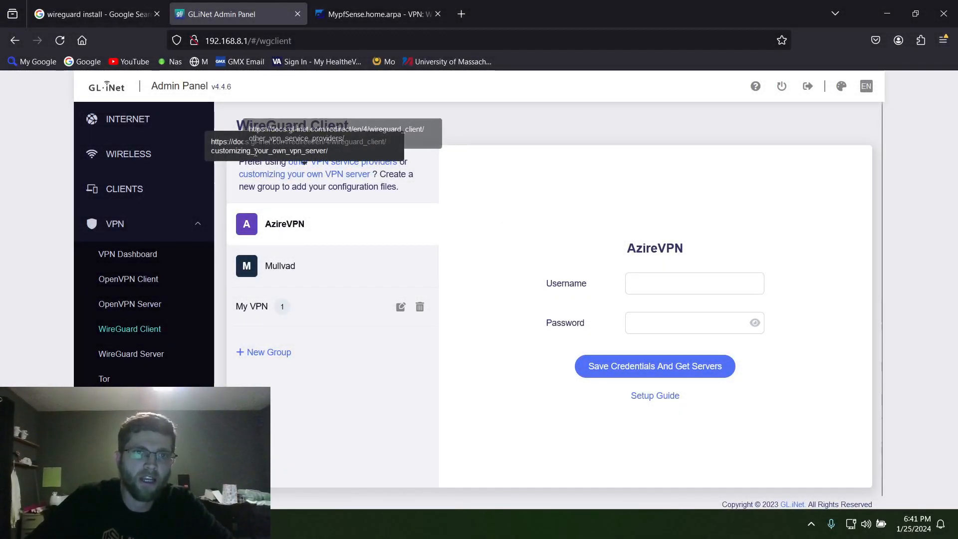
mouse_move(359, 126)
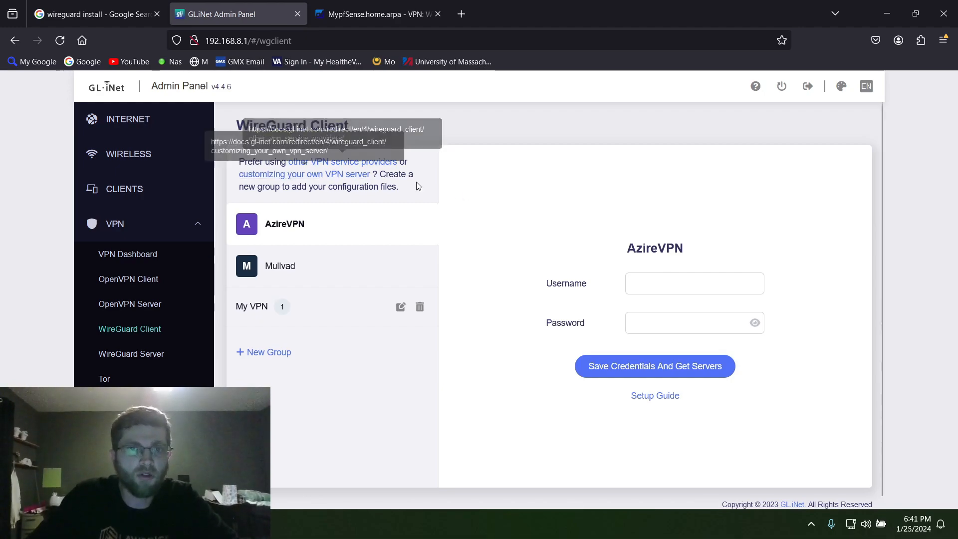
mouse_move(489, 244)
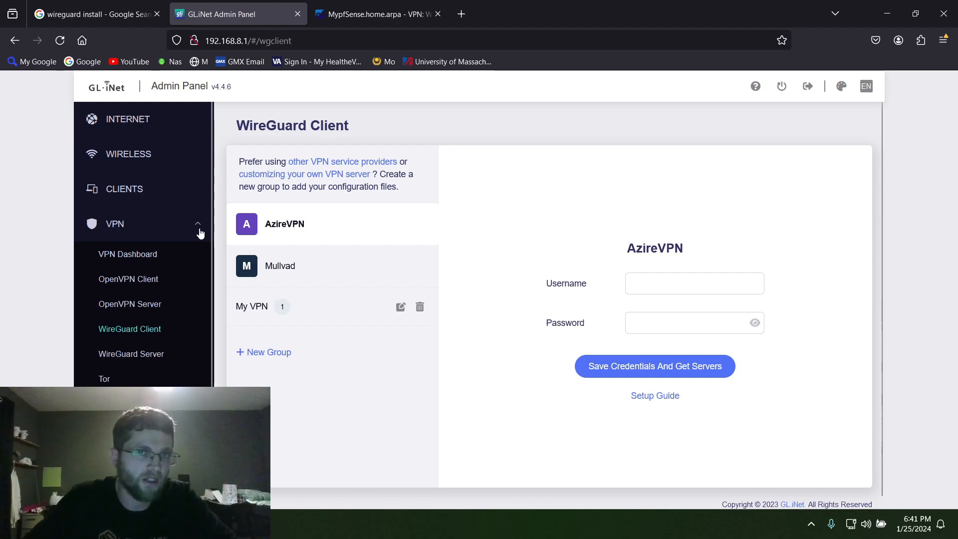
mouse_move(168, 337)
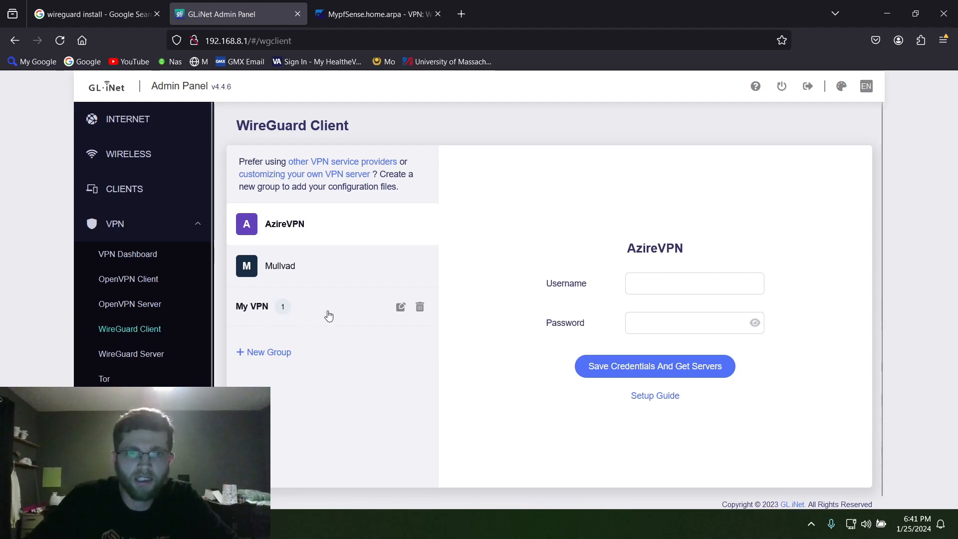
mouse_move(308, 315)
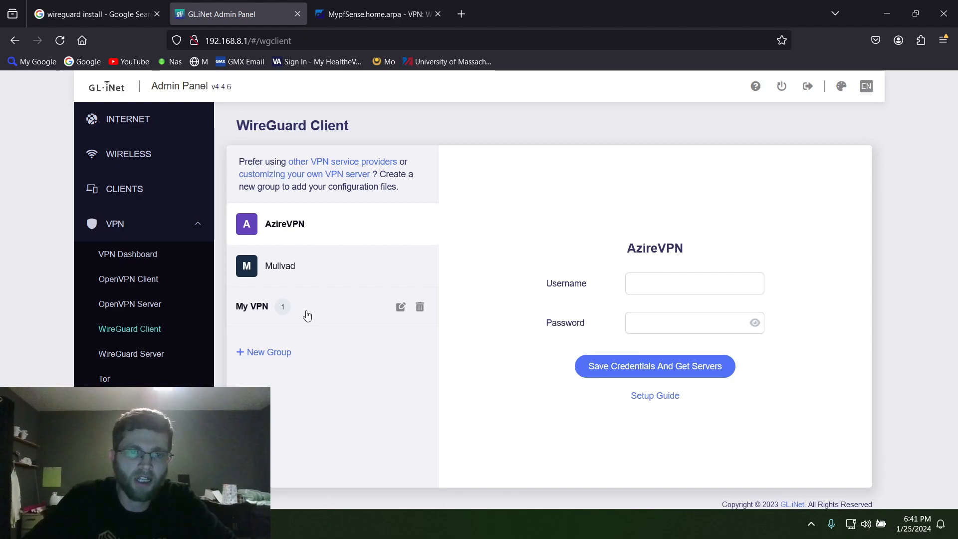
mouse_move(282, 360)
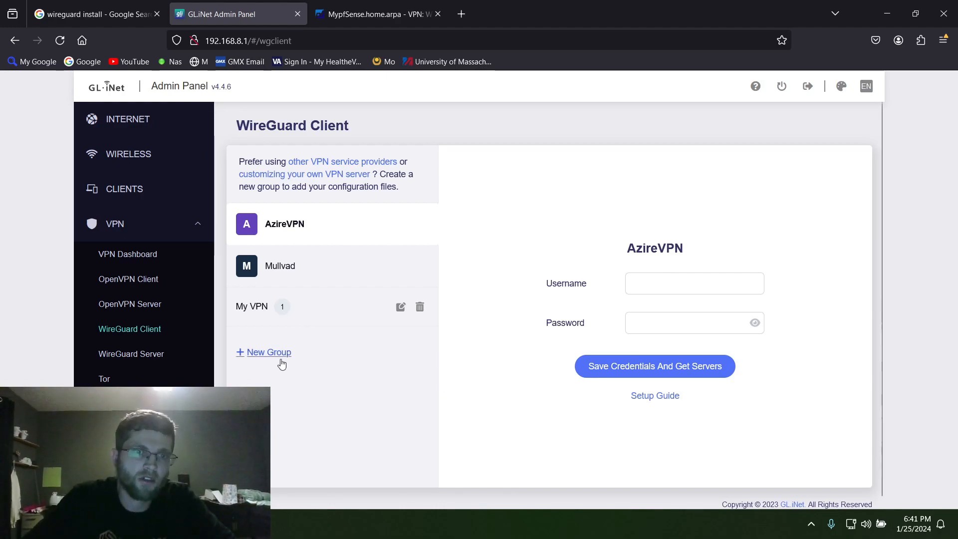
Step: Create a WireGuard group named 'YouTube VPN' and start a manual configuration
click(267, 351)
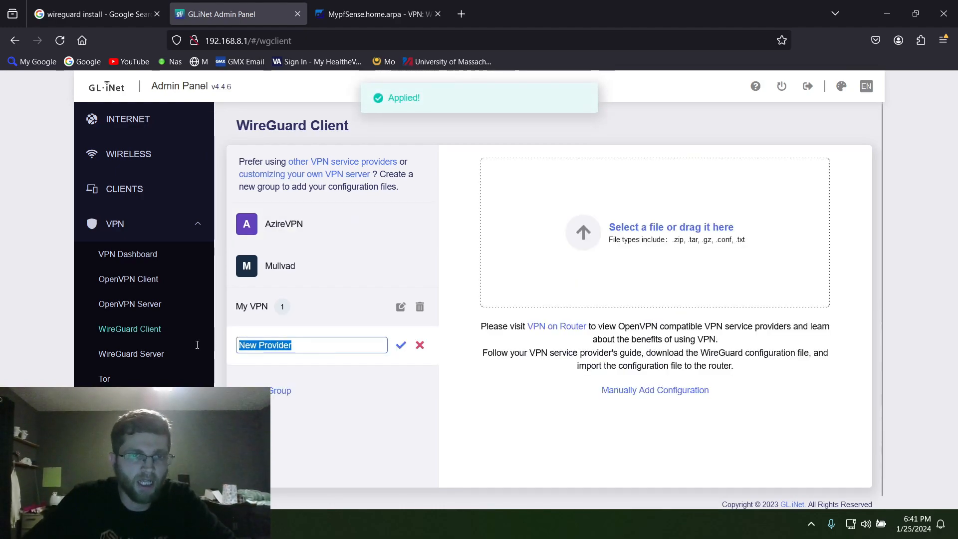
text(YouTube VPN)
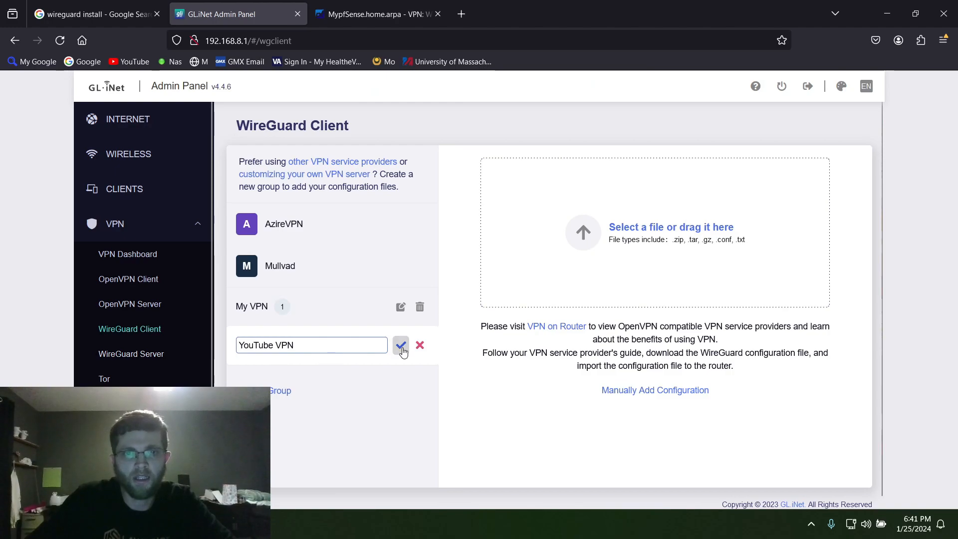
click(400, 344)
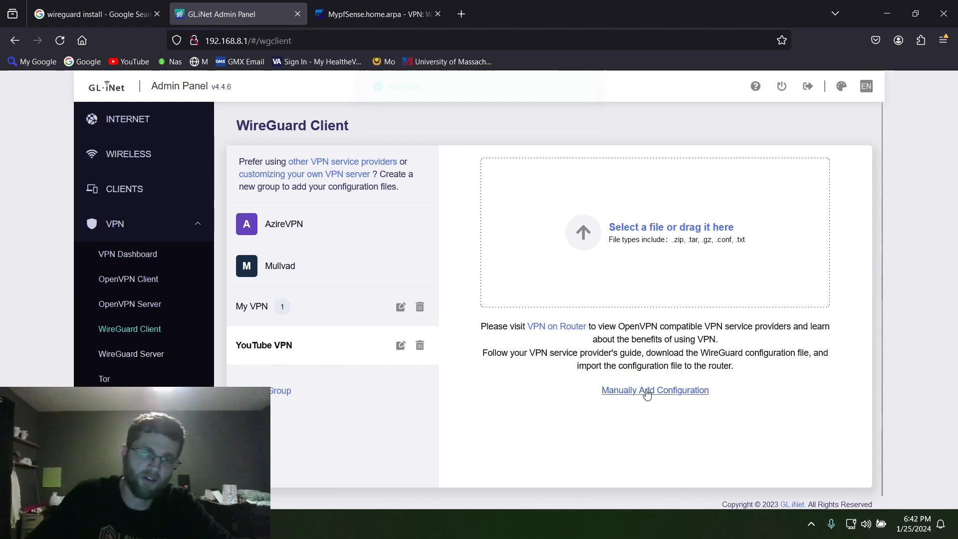
click(655, 390)
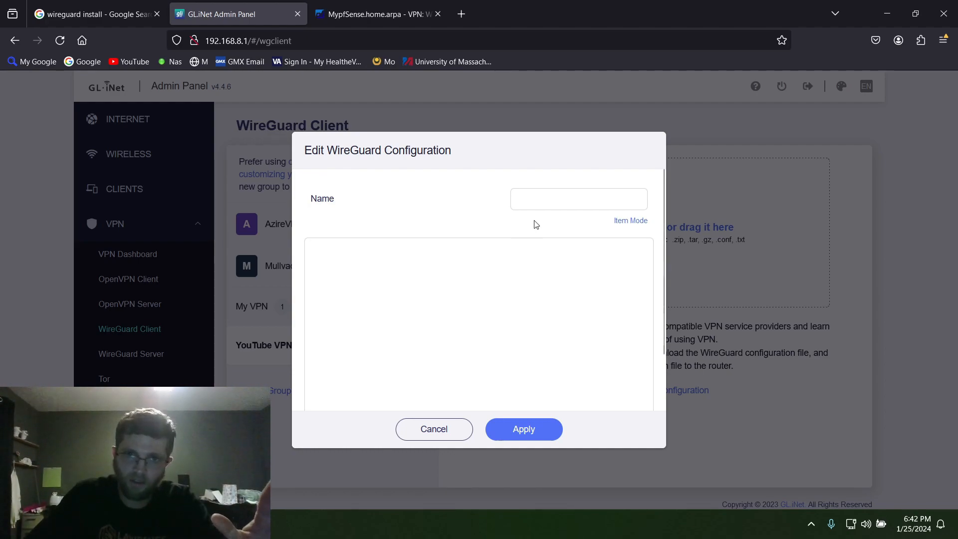
Step: Name the manual WireGuard configuration 'YouTube VPN', then go to the WireGuard search results
click(577, 198)
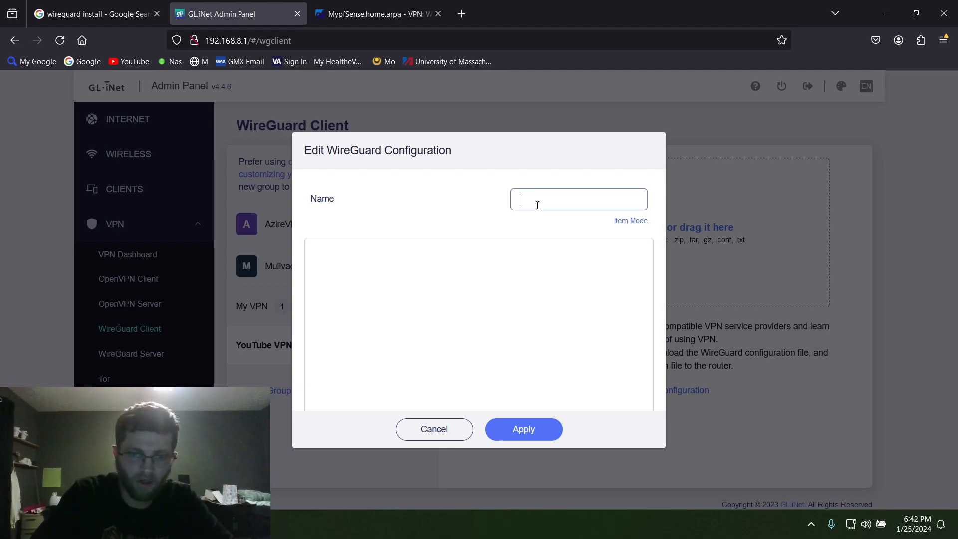
text(YouTub)
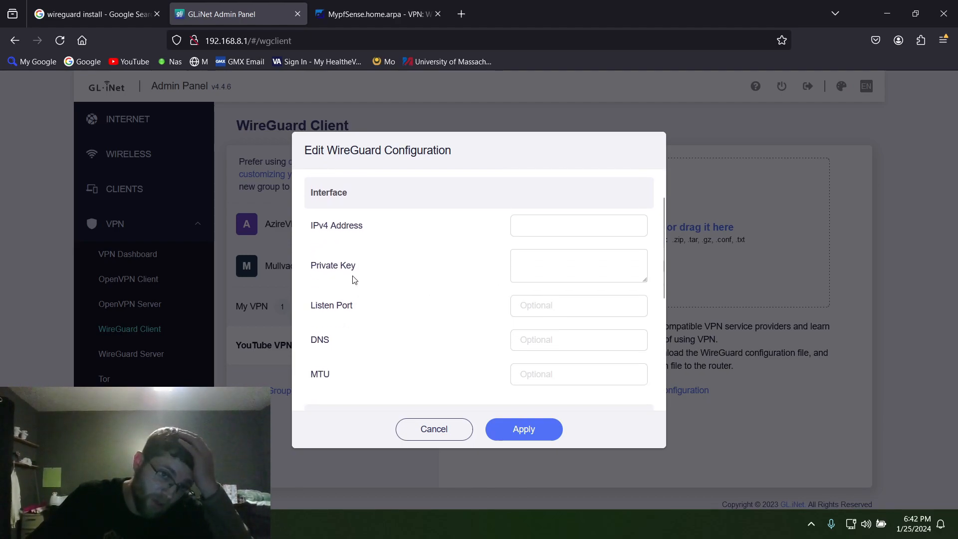
scroll(down, 3)
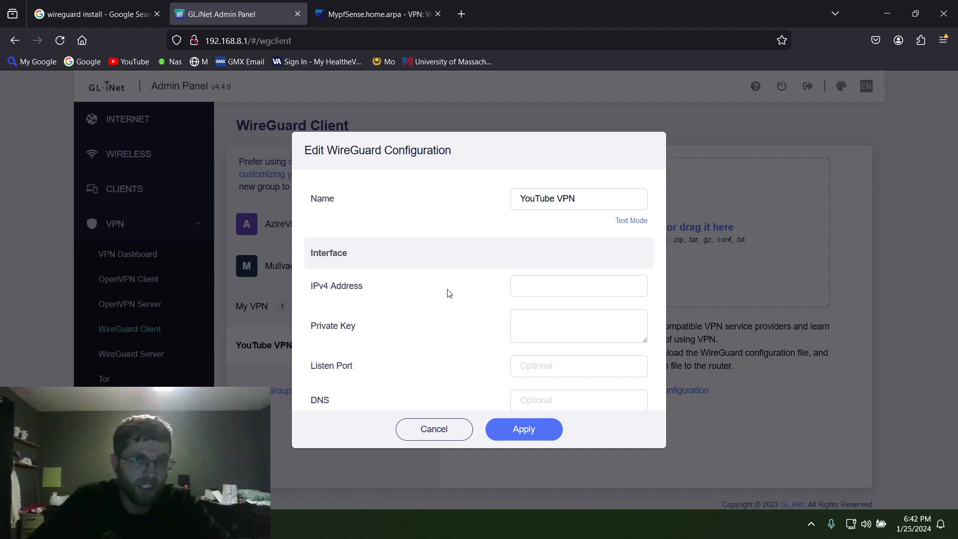
click(95, 14)
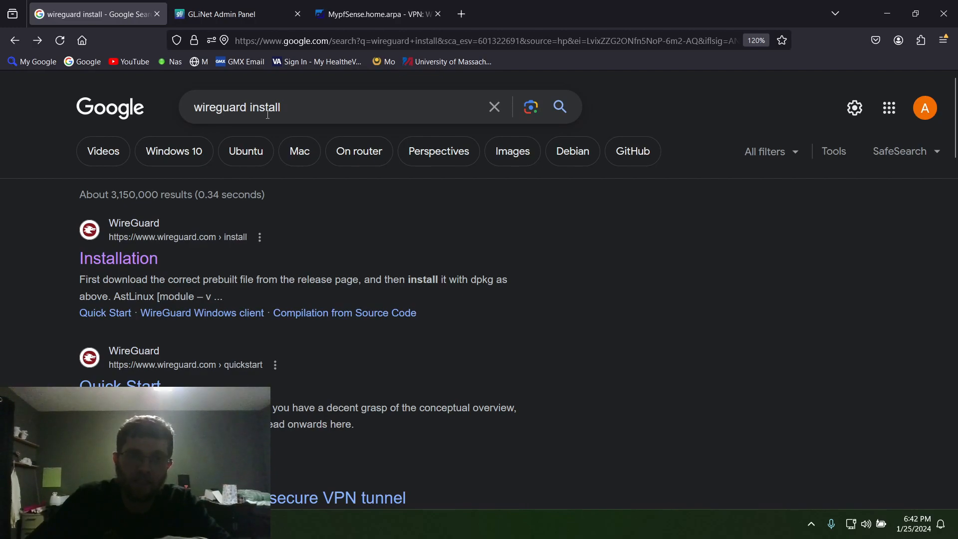
Step: Open the WireGuard Installation page at wireguard.com/install
click(118, 258)
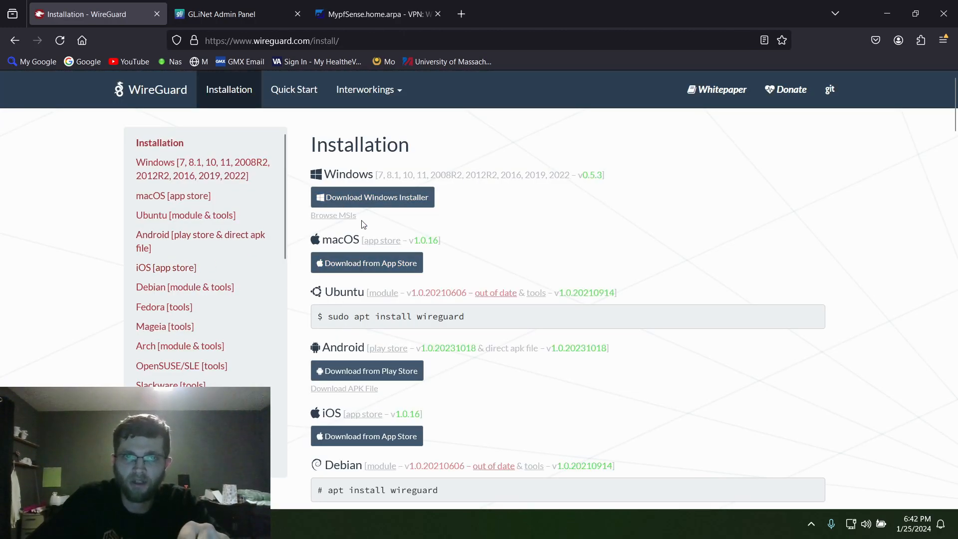
mouse_move(227, 294)
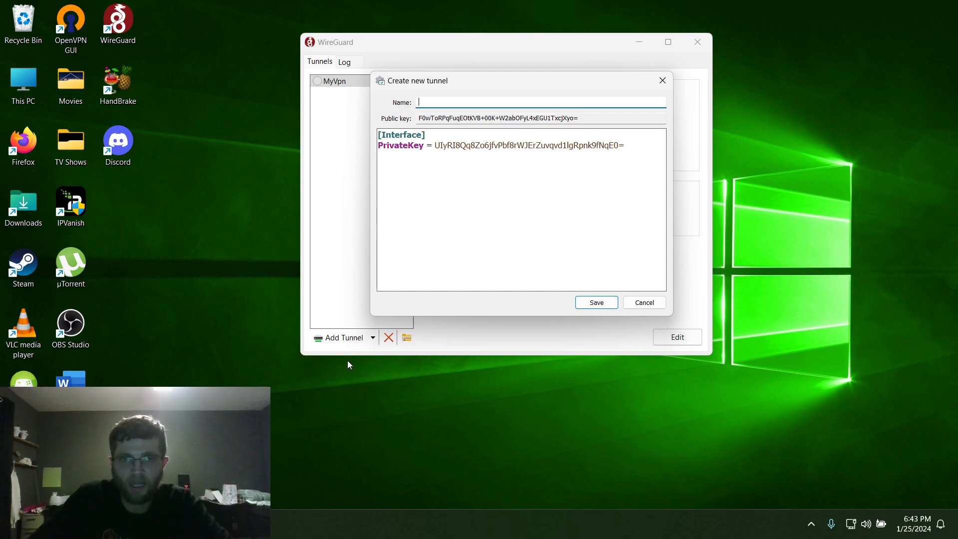
mouse_move(329, 363)
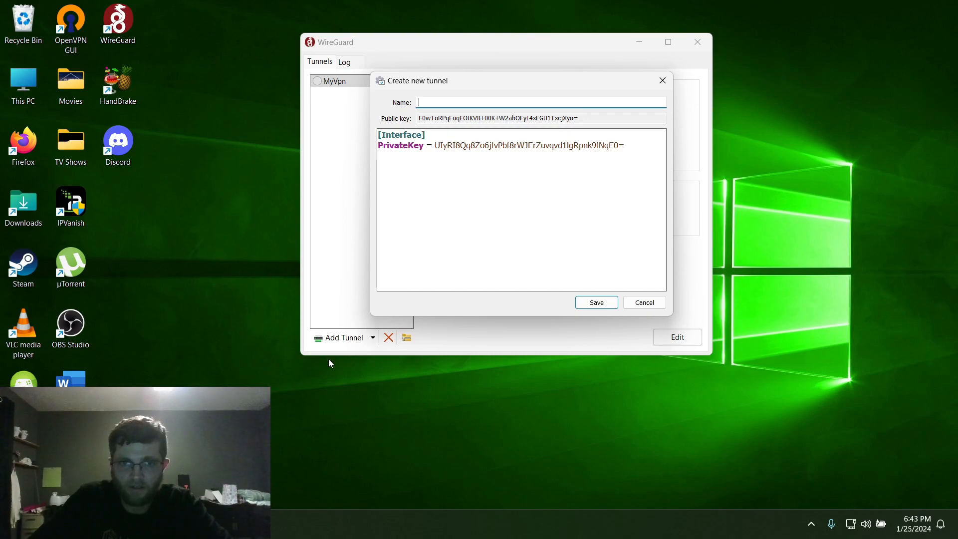
mouse_move(349, 367)
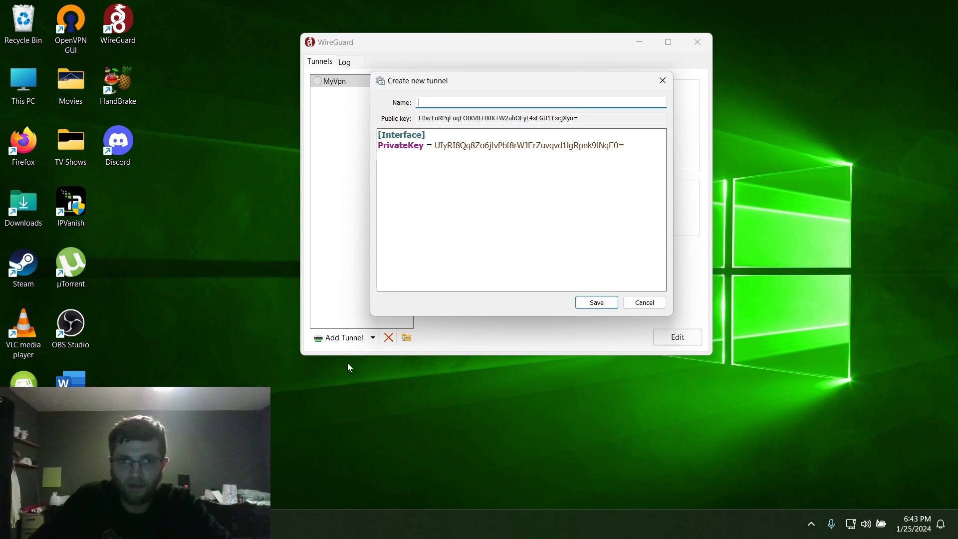
mouse_move(514, 174)
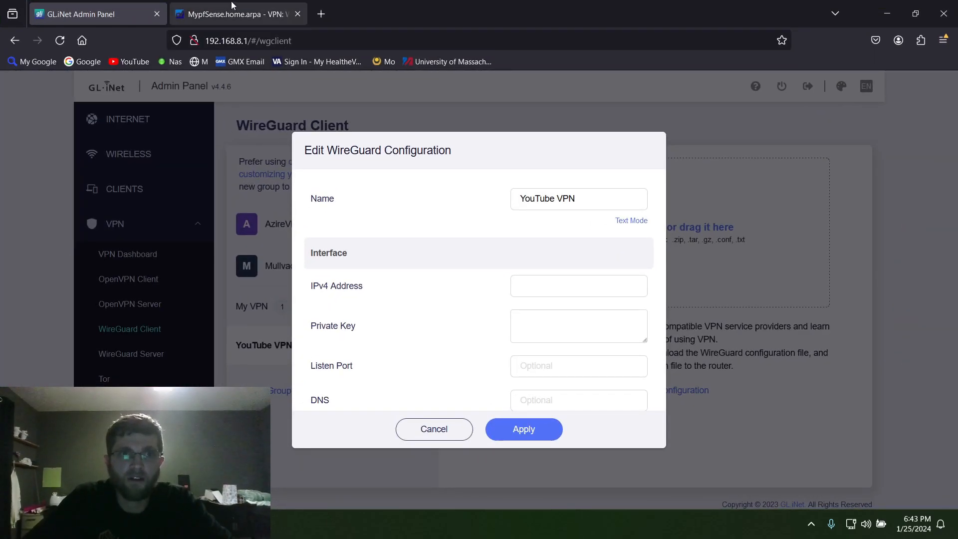
Step: Show pfSense's WireGuard peers: My Cell Phone, My Laptop and Travel Router
click(237, 14)
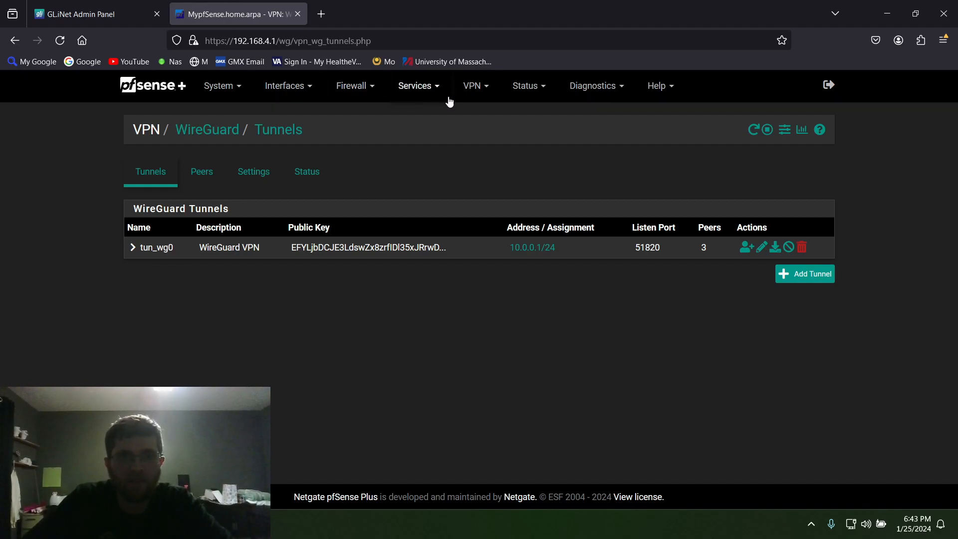
click(471, 86)
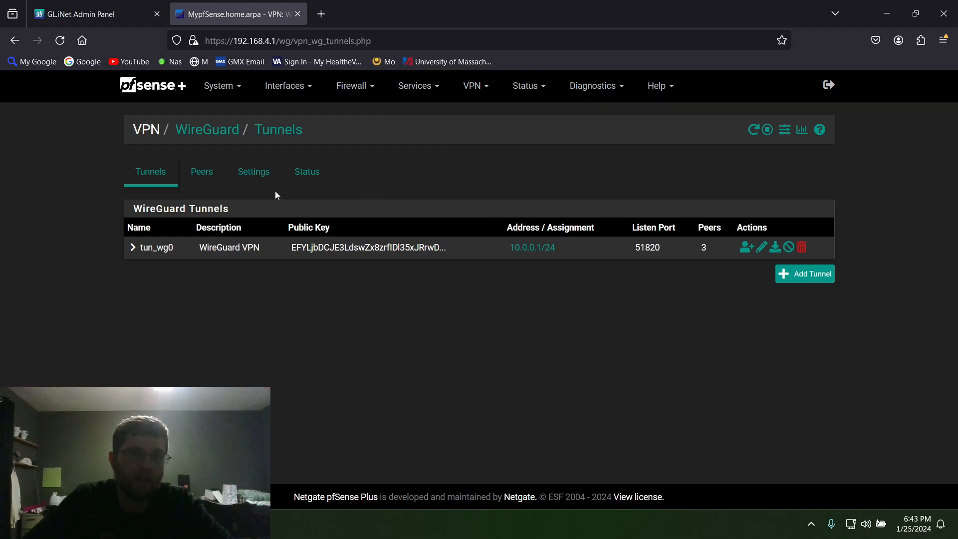
click(201, 171)
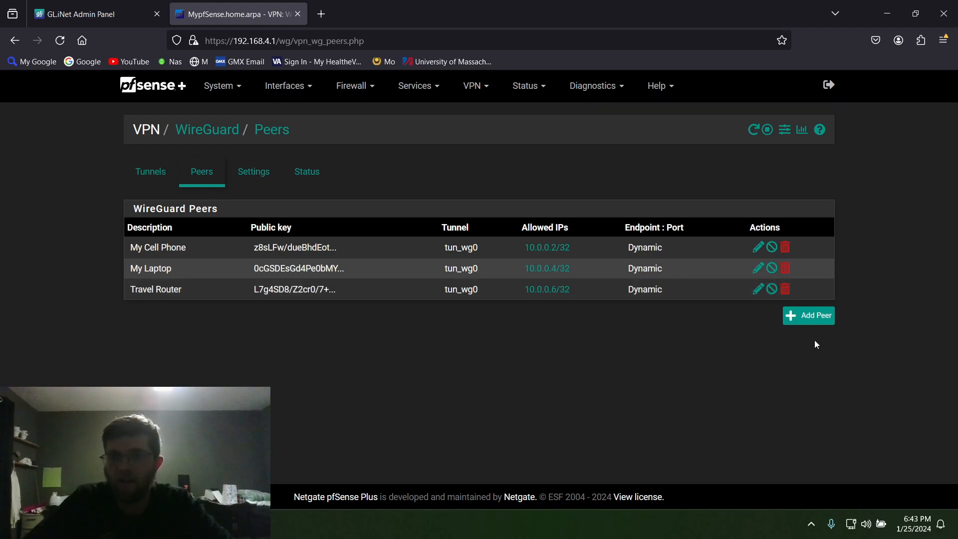
Step: Draft a new pfSense peer on tunnel tun_wg0 with description 'Youtube'
click(808, 315)
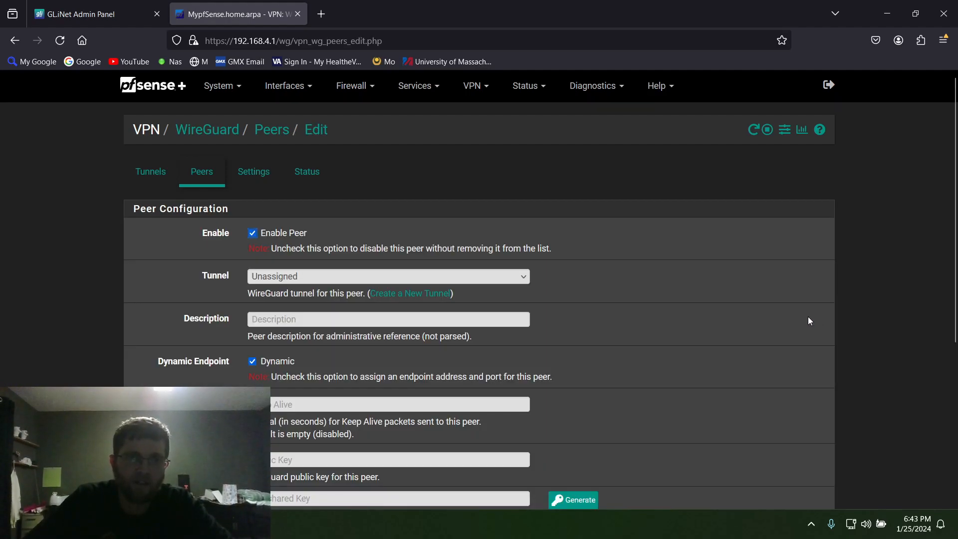
scroll(down, 3)
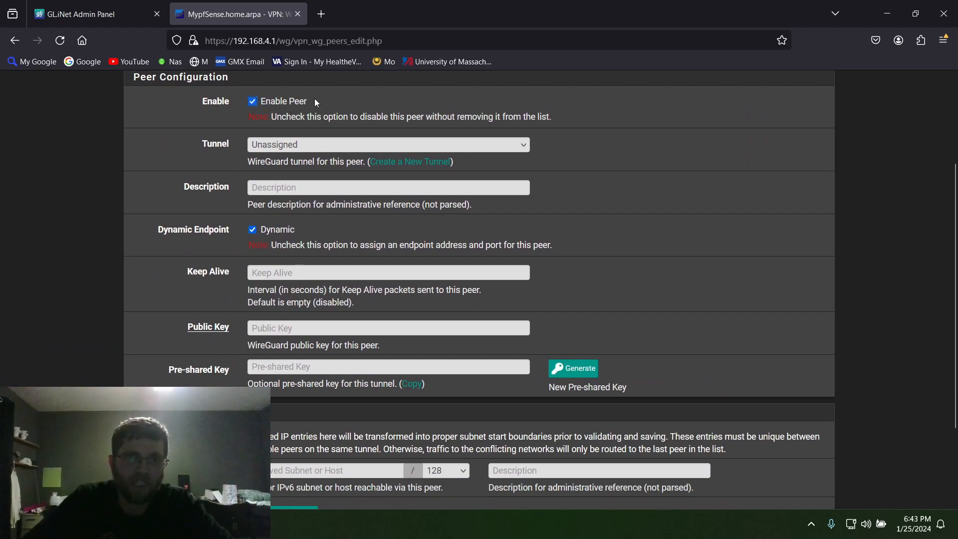
click(388, 144)
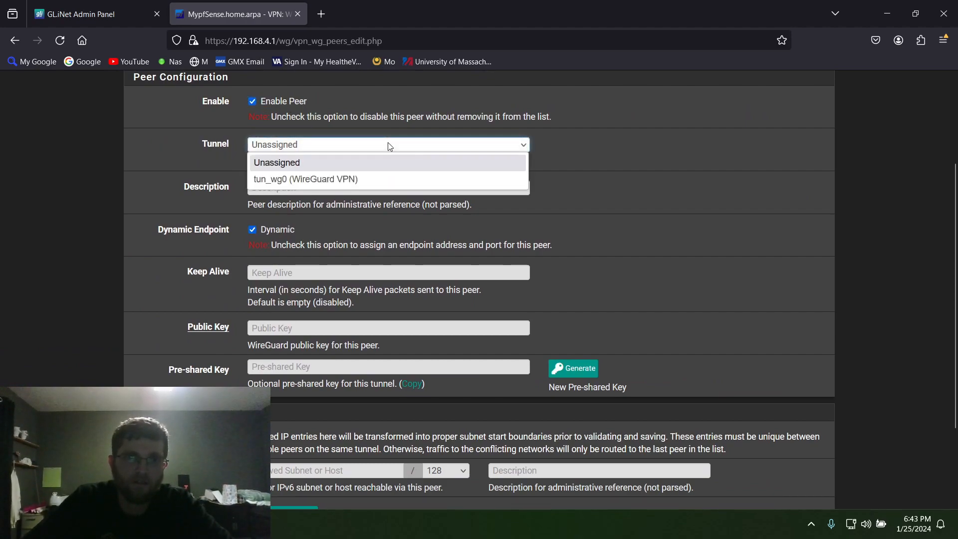
click(304, 179)
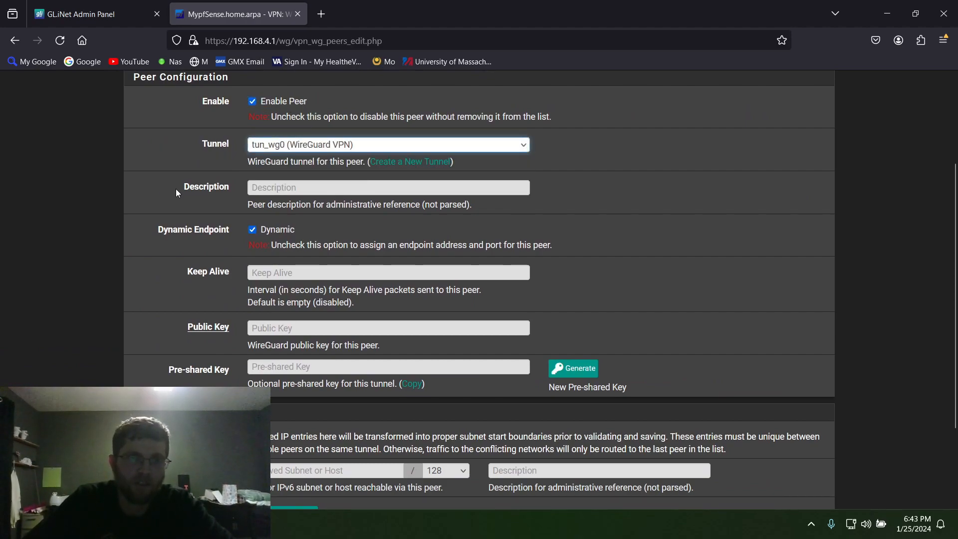
text(Y)
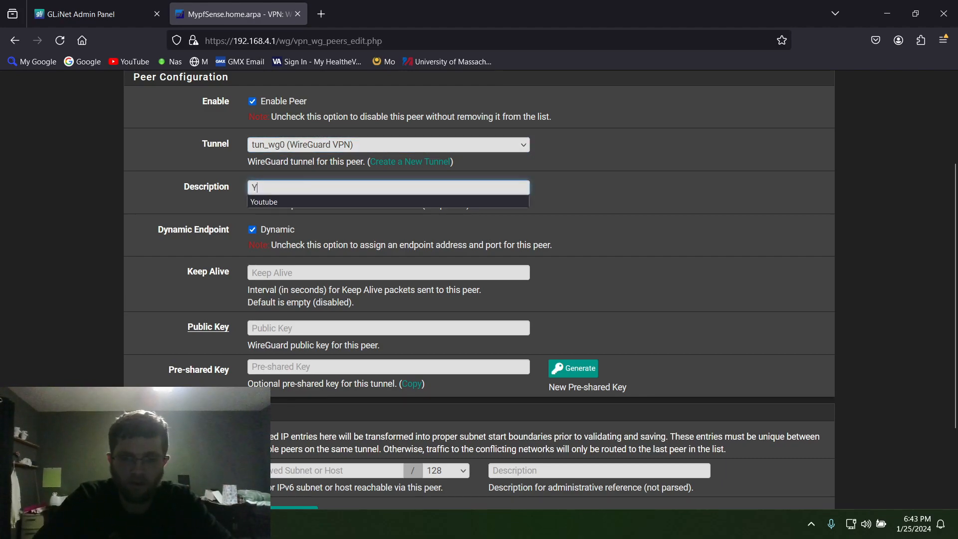
text(outube)
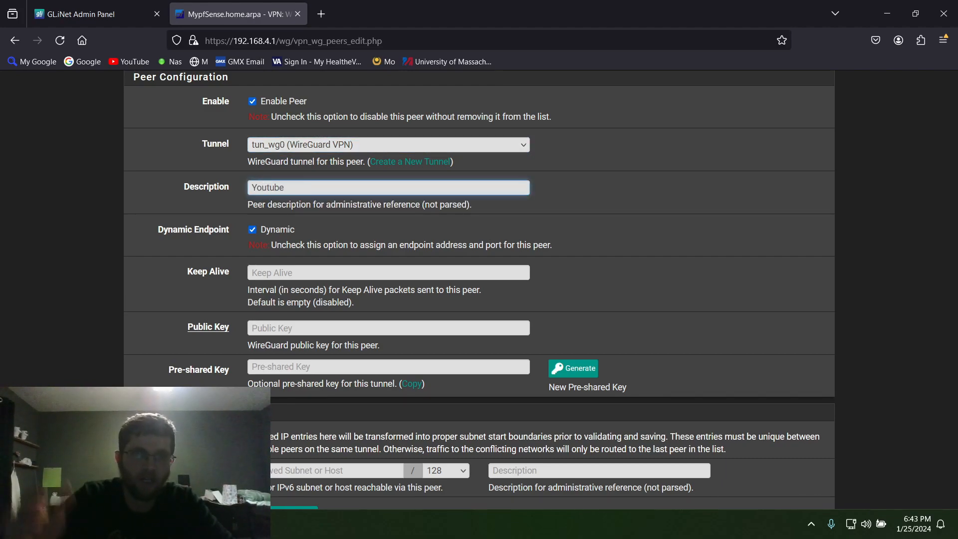
scroll(down, 3)
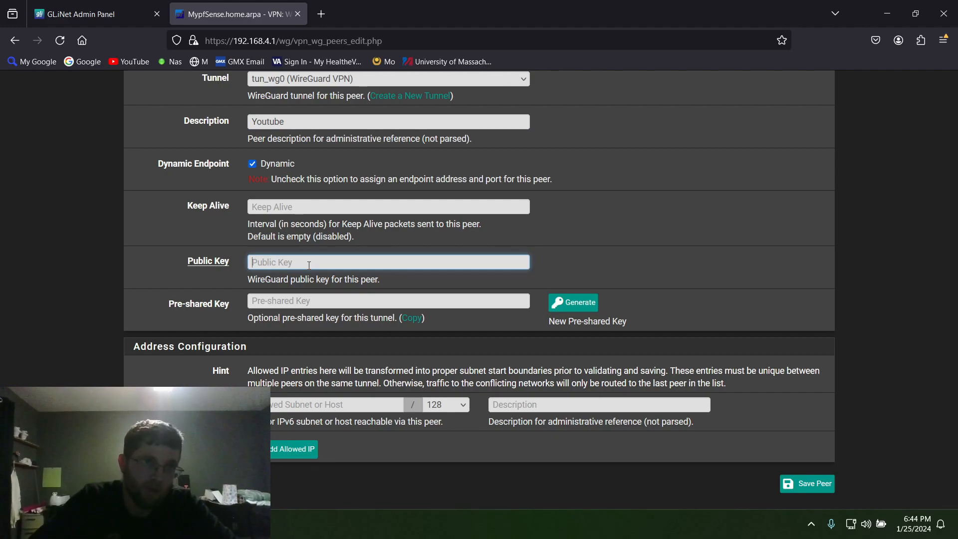
click(94, 14)
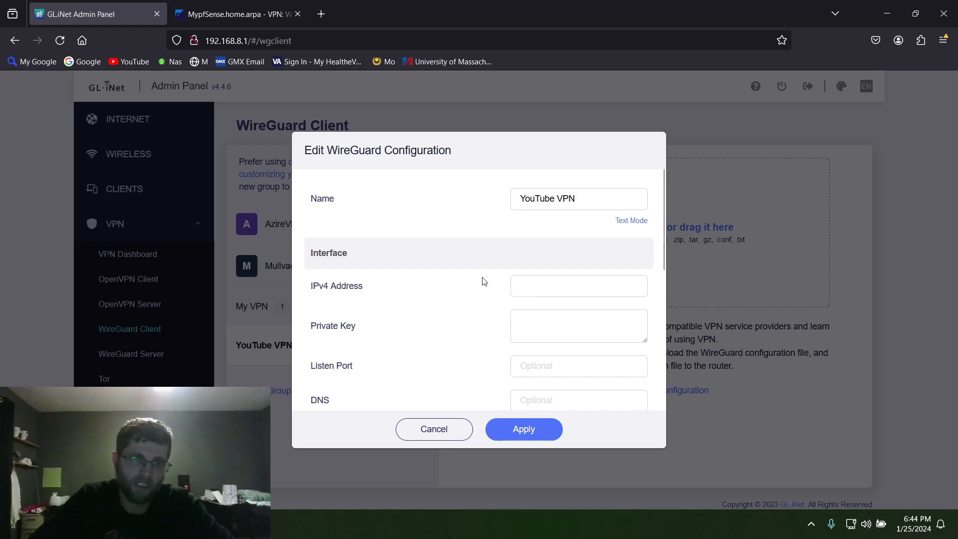
Step: Copy the public key from the new WireGuard for Windows tunnel draft
click(237, 14)
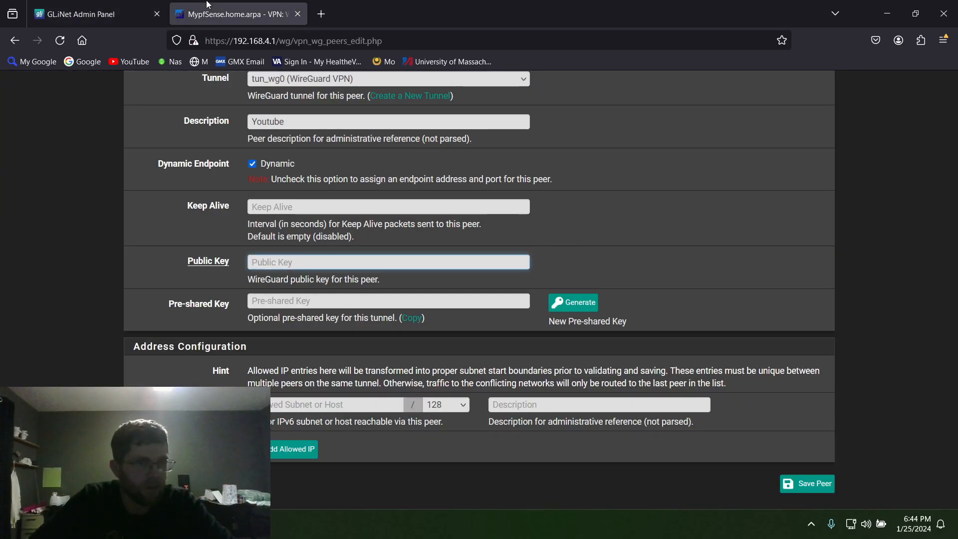
click(92, 13)
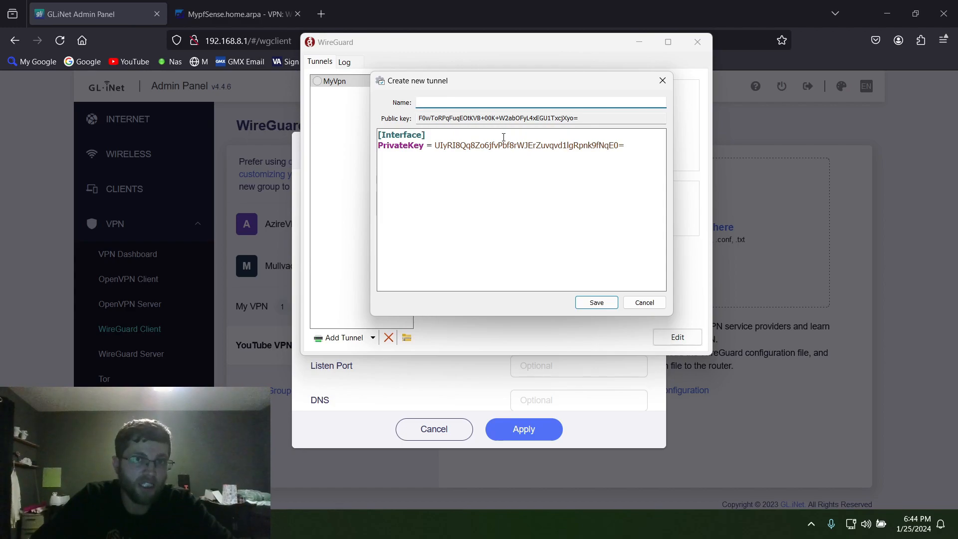
drag(504, 118, 577, 117)
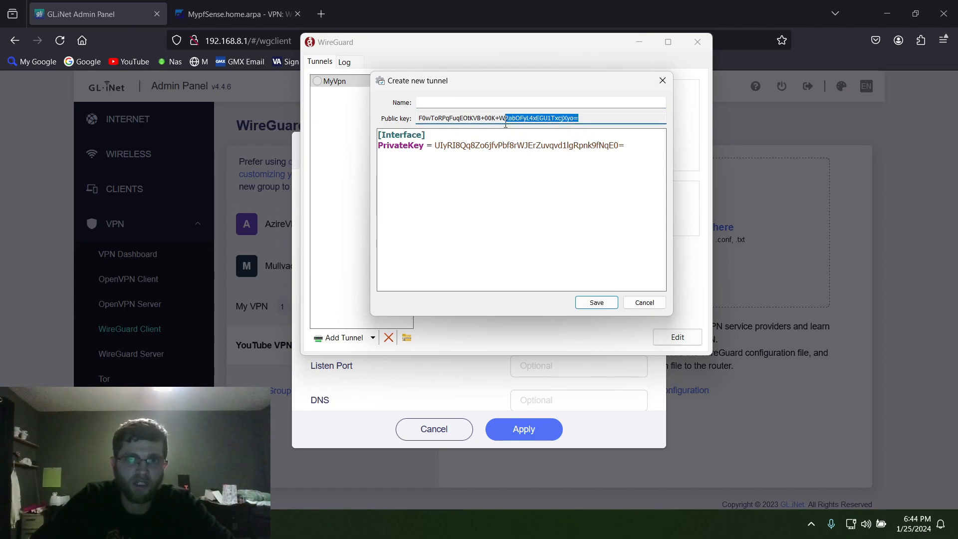
right_click(498, 117)
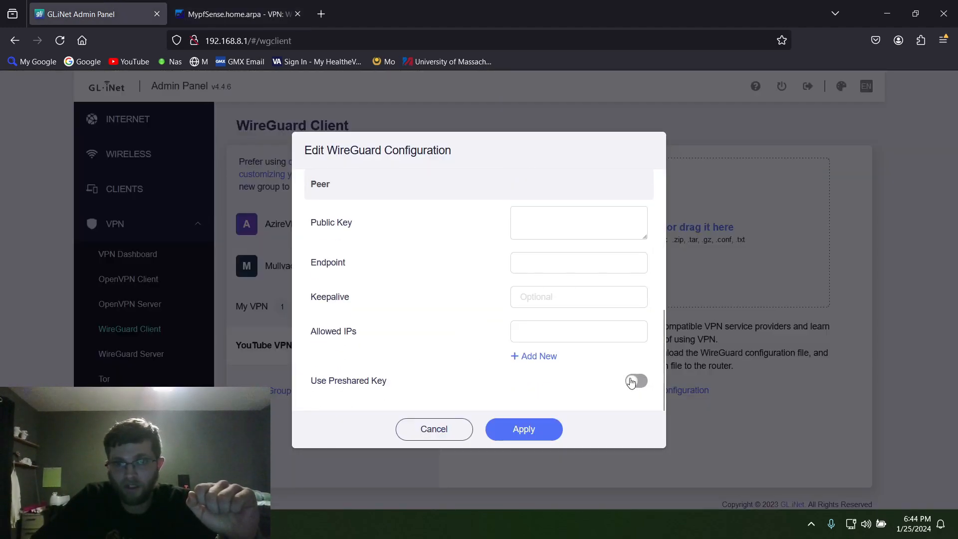
Step: Enable Use Preshared Key for the YouTube VPN peer
click(635, 380)
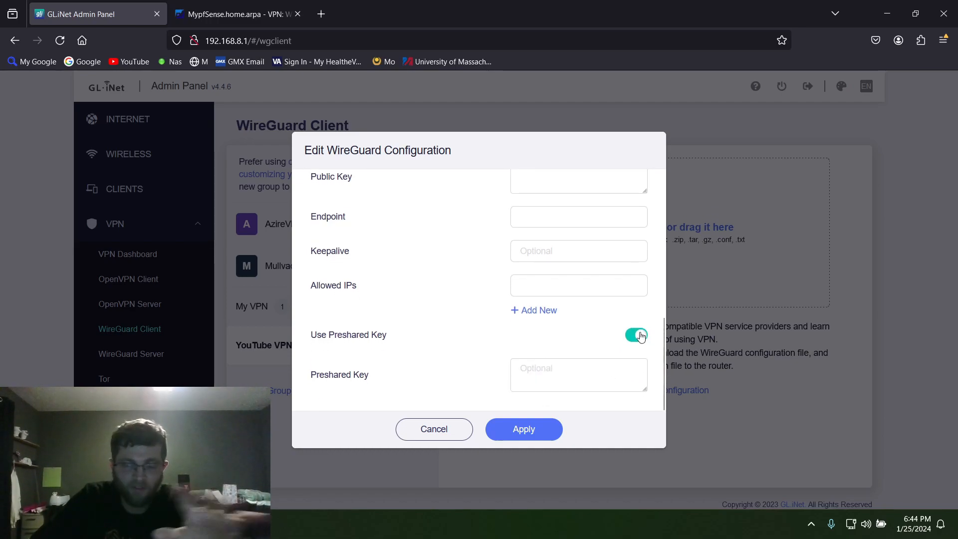
Step: Save the Youtube peer with the pasted public key and allowed IP 10.0.0.8/32
click(635, 335)
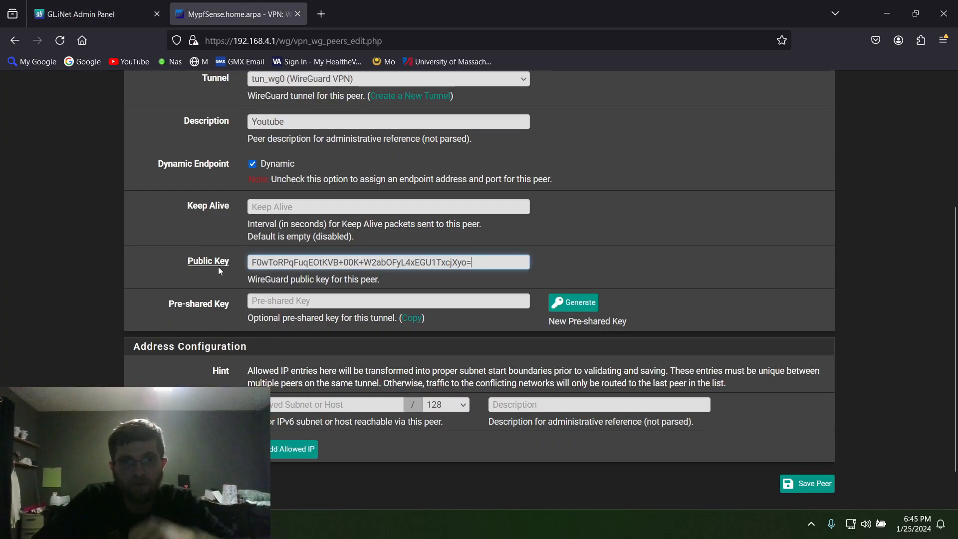
scroll(down, 3)
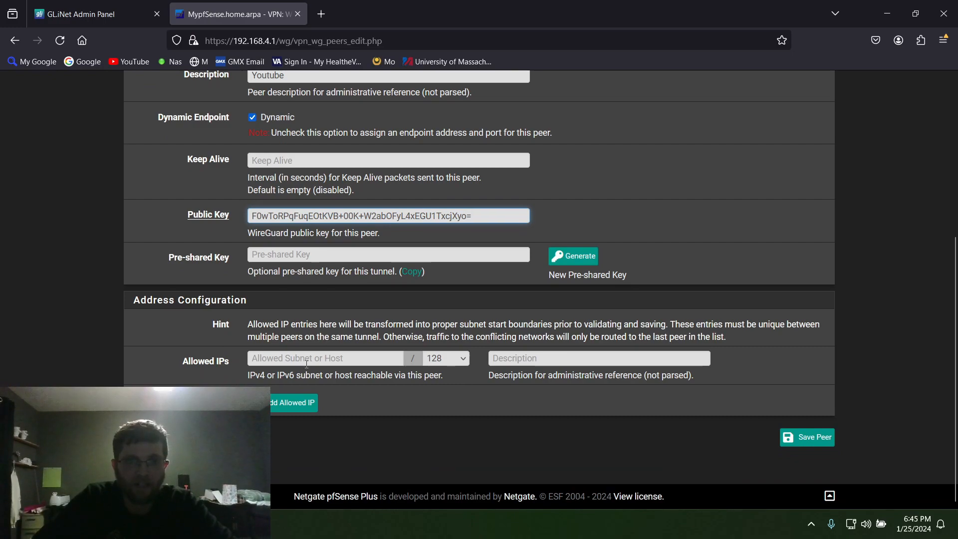
mouse_move(326, 358)
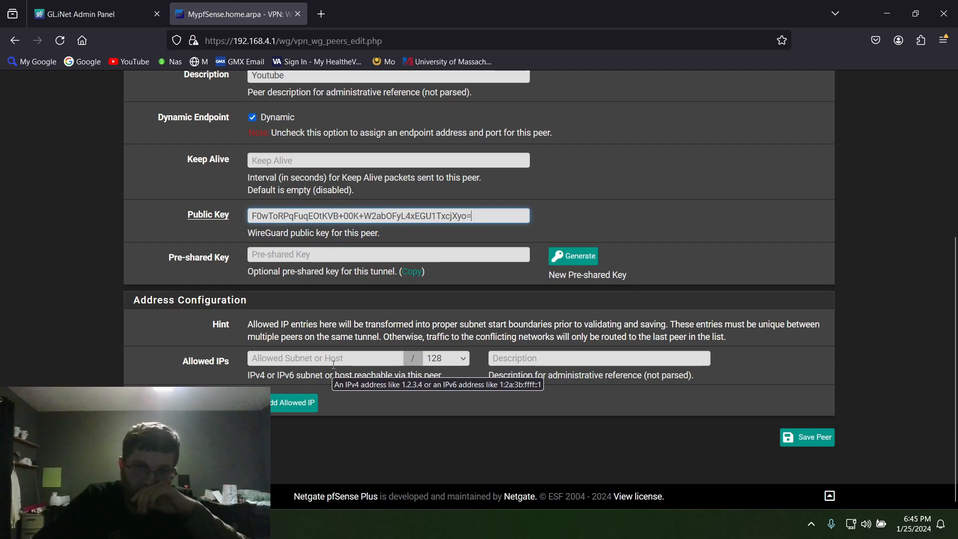
mouse_move(201, 339)
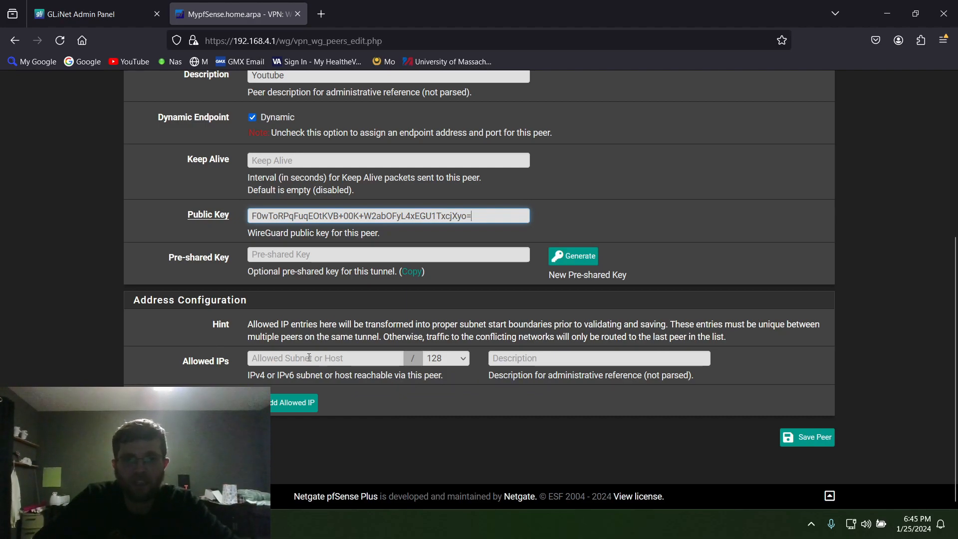
text(10.0.0.8)
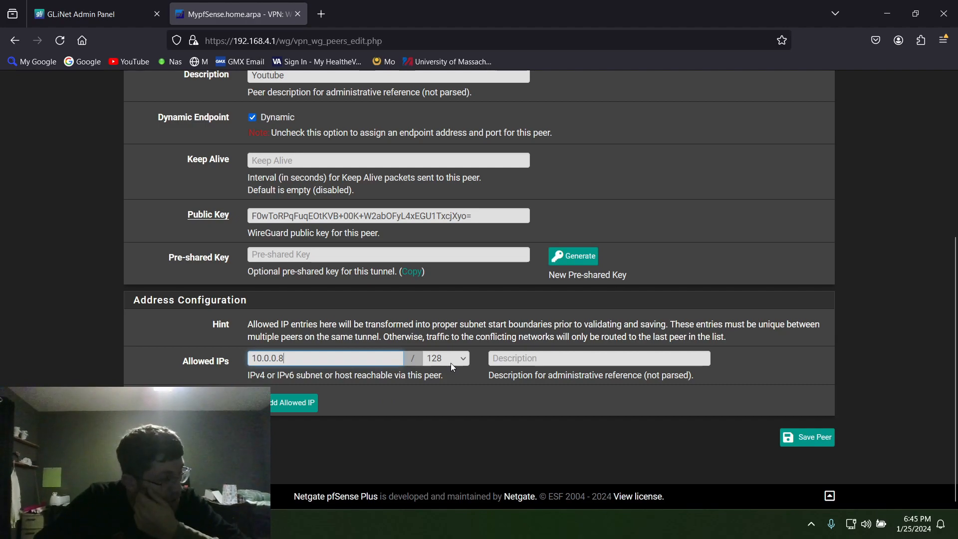
click(446, 358)
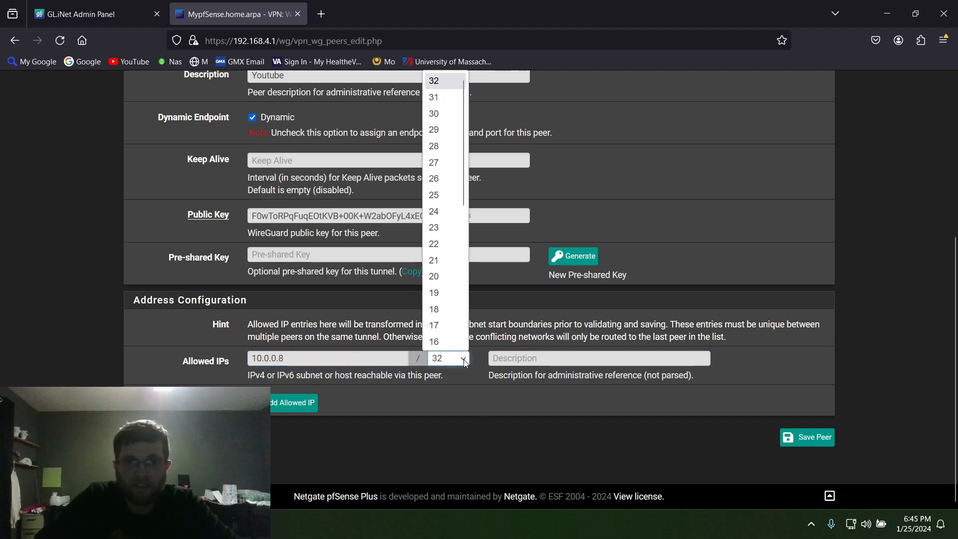
click(444, 358)
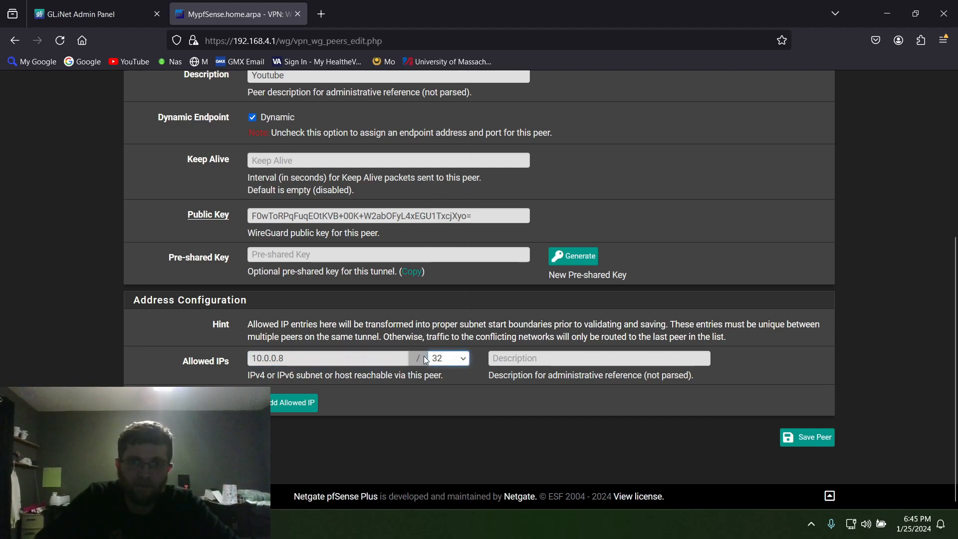
click(598, 358)
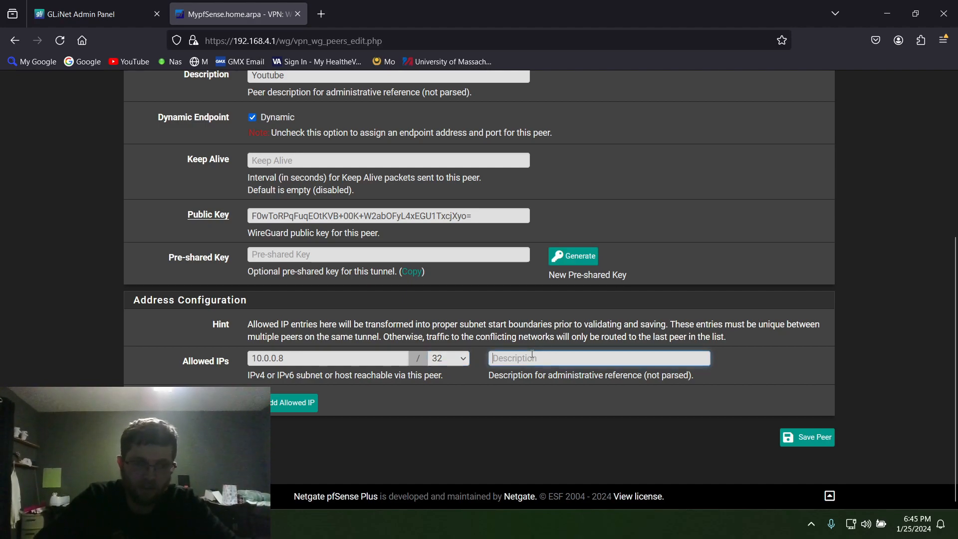
text(YouTube)
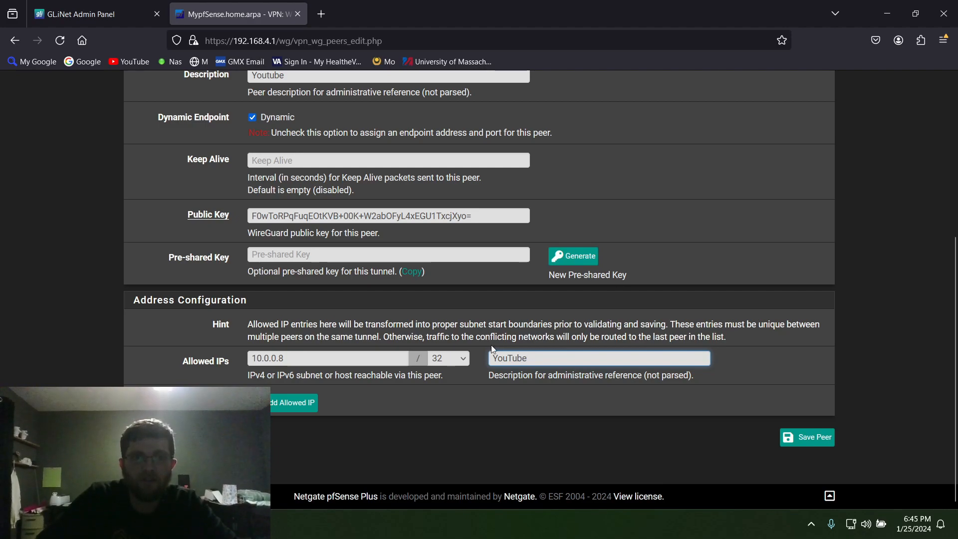
scroll(up, 3)
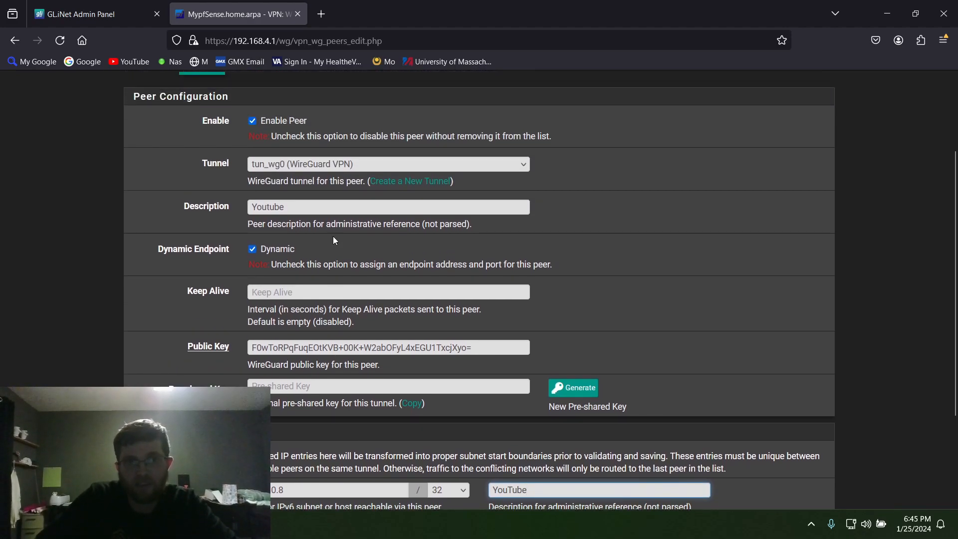
scroll(down, 3)
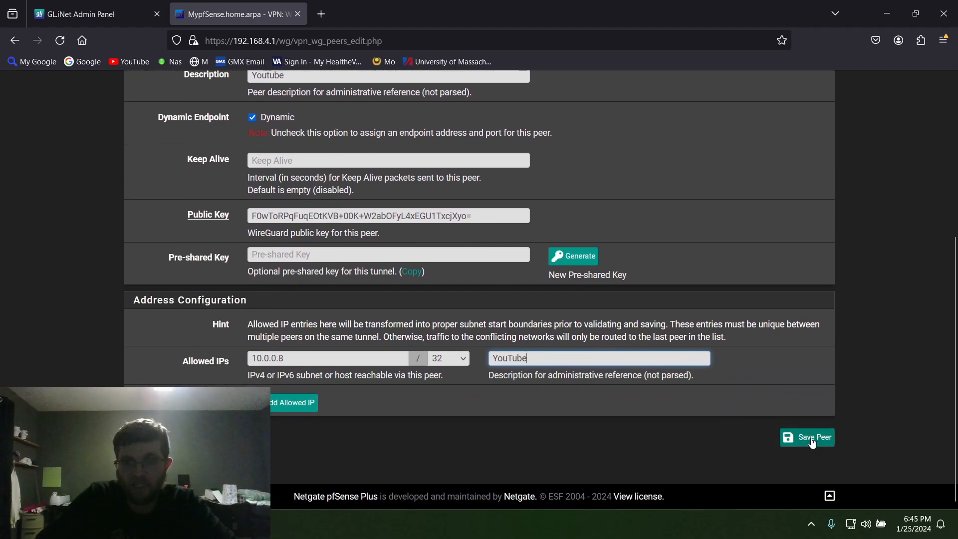
click(806, 437)
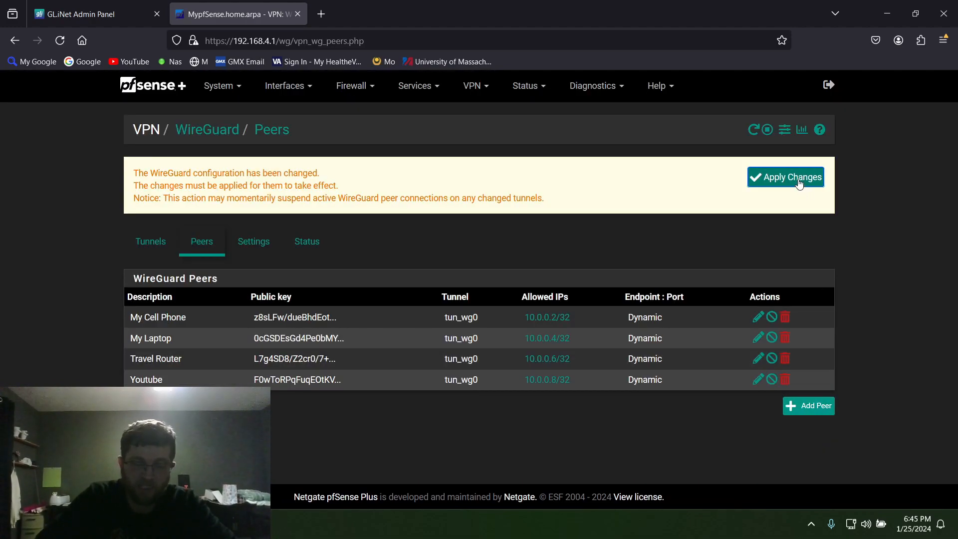
Step: Apply the pending pfSense WireGuard changes so tun_wg0 shows 4 peers
click(784, 177)
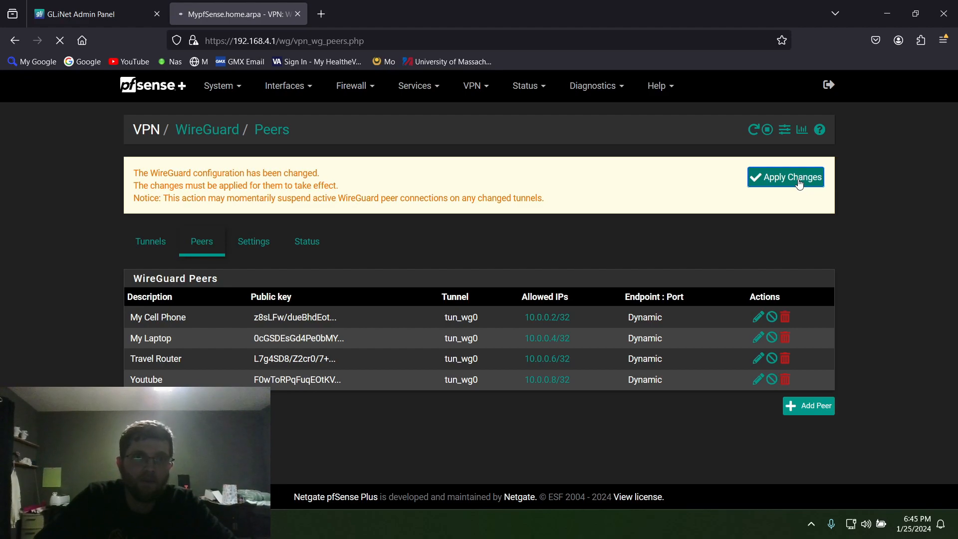
click(785, 177)
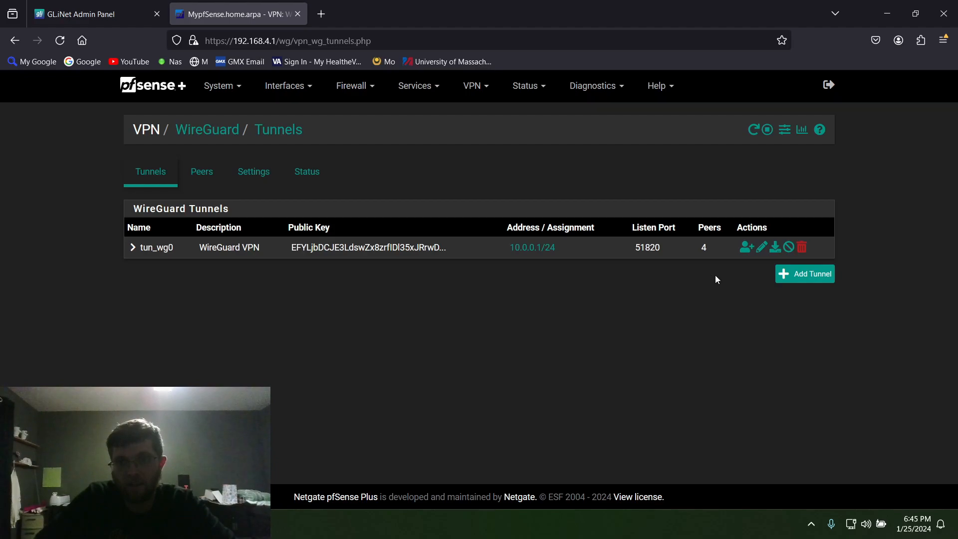
mouse_move(629, 302)
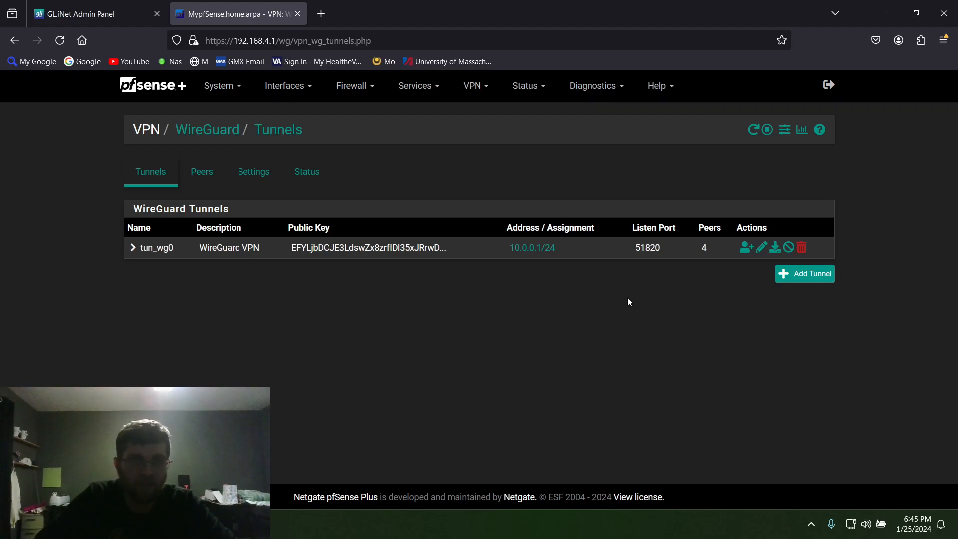
click(92, 13)
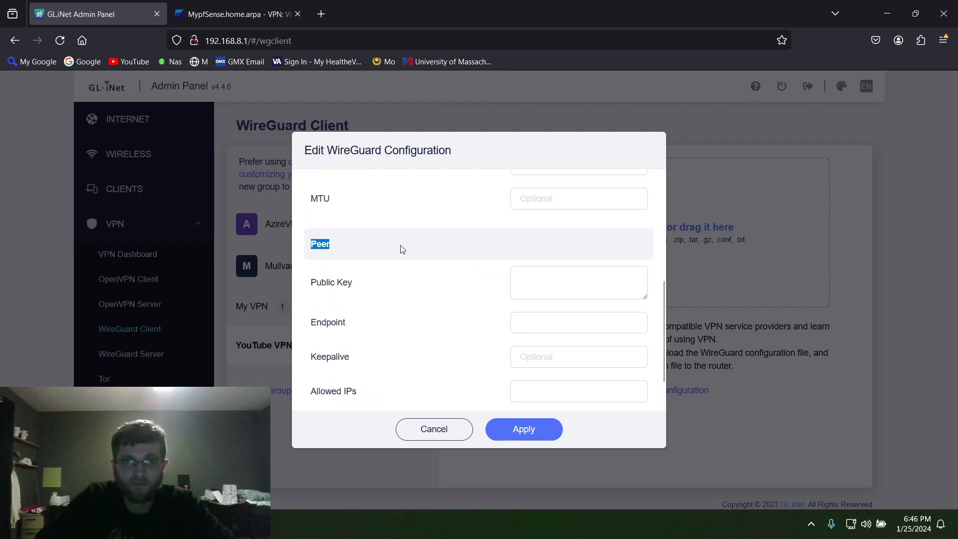
click(578, 281)
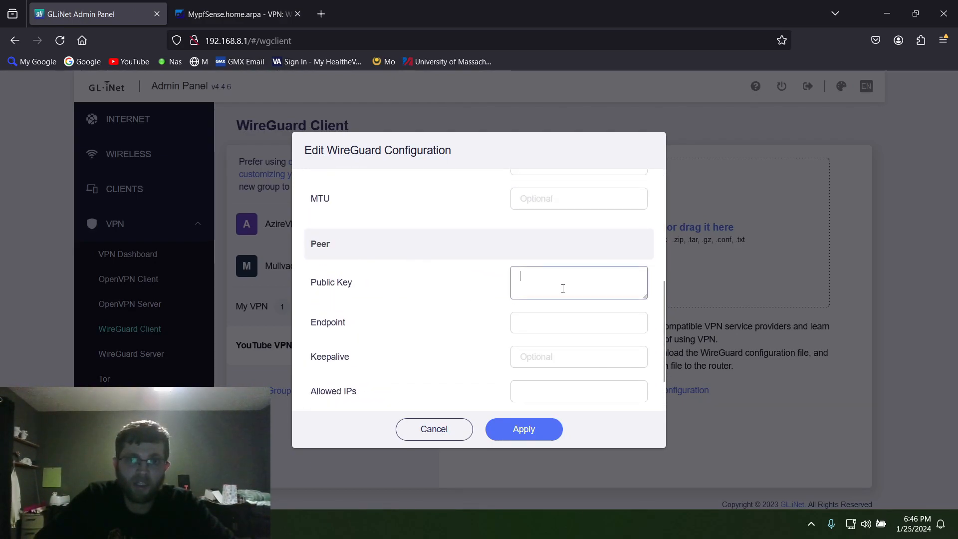
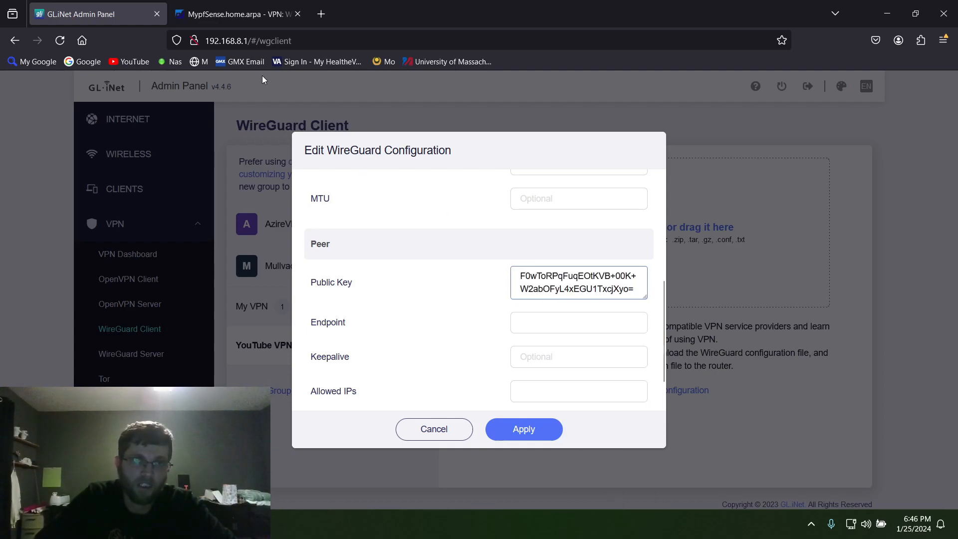
click(238, 14)
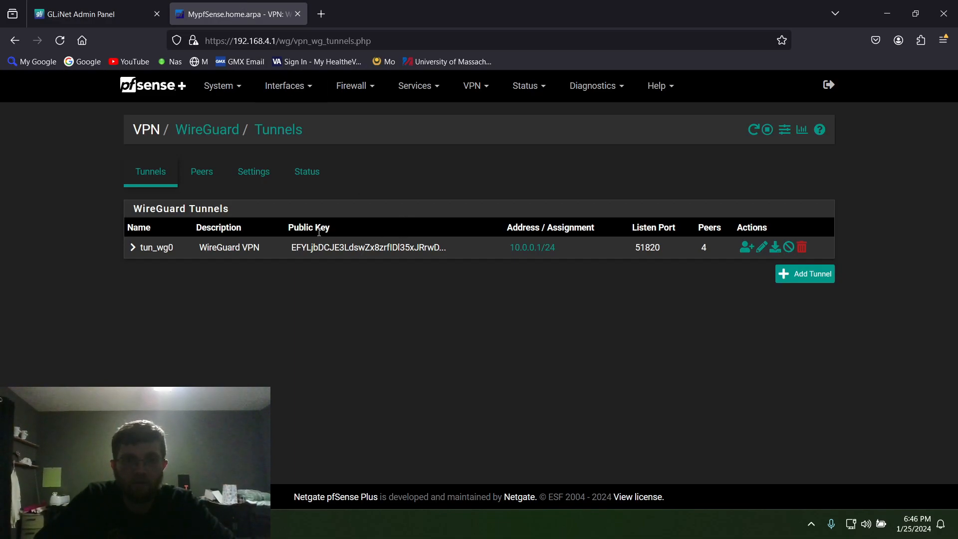
mouse_move(242, 92)
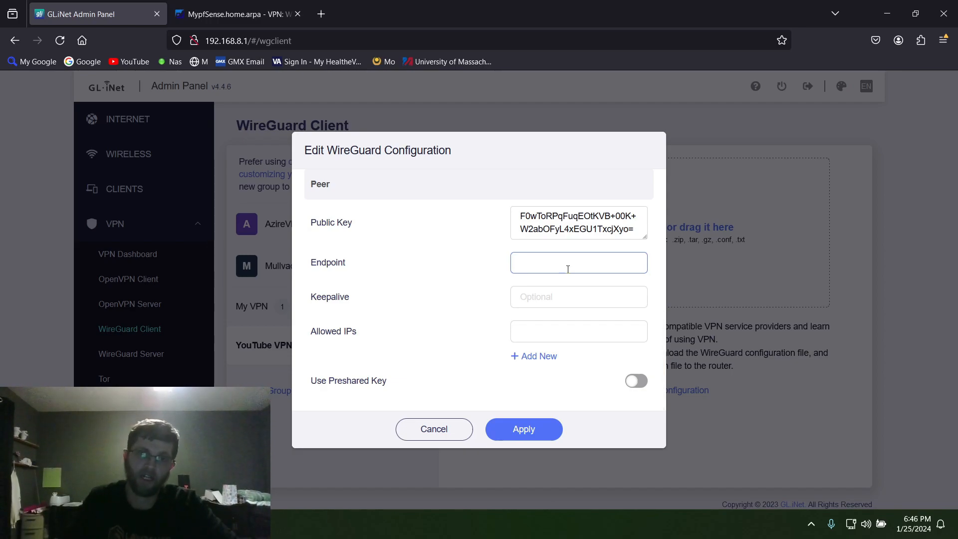
click(577, 263)
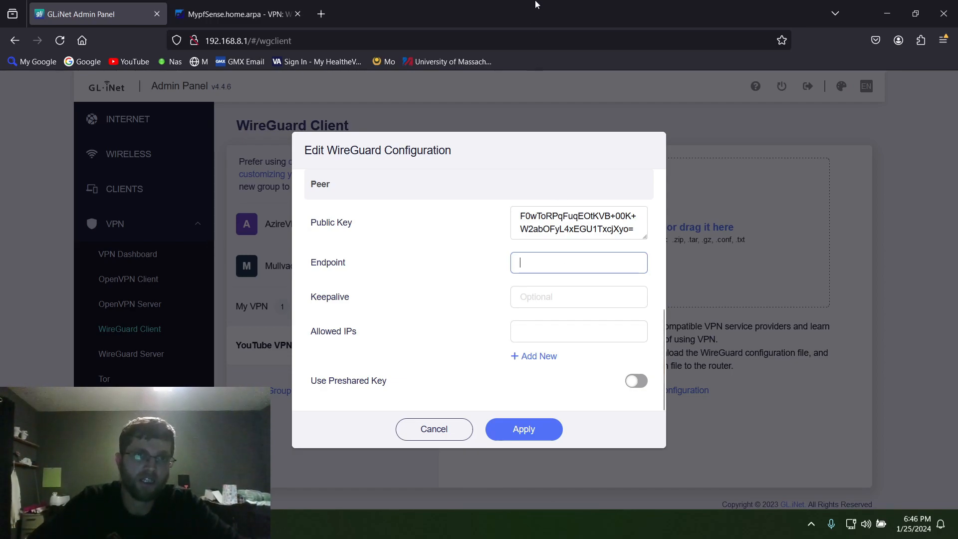
click(237, 13)
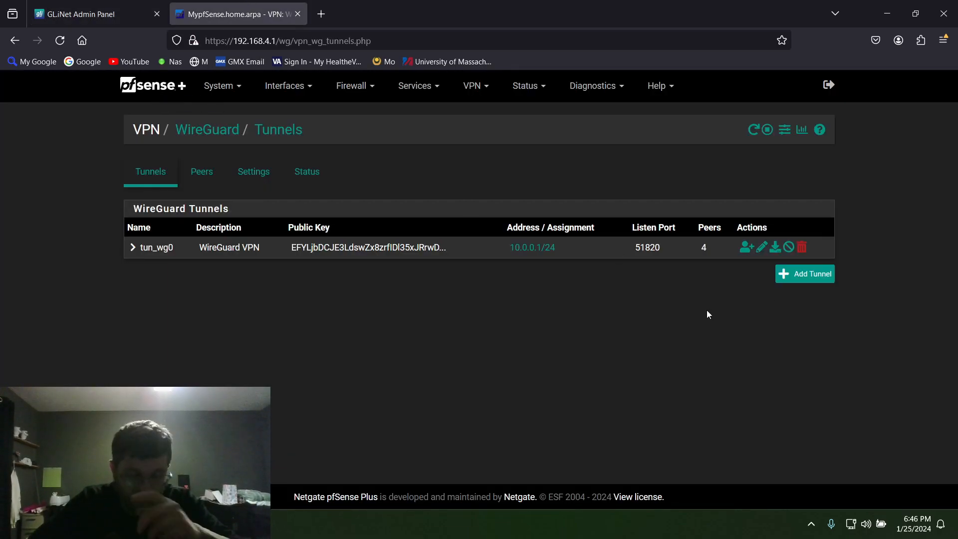
click(92, 14)
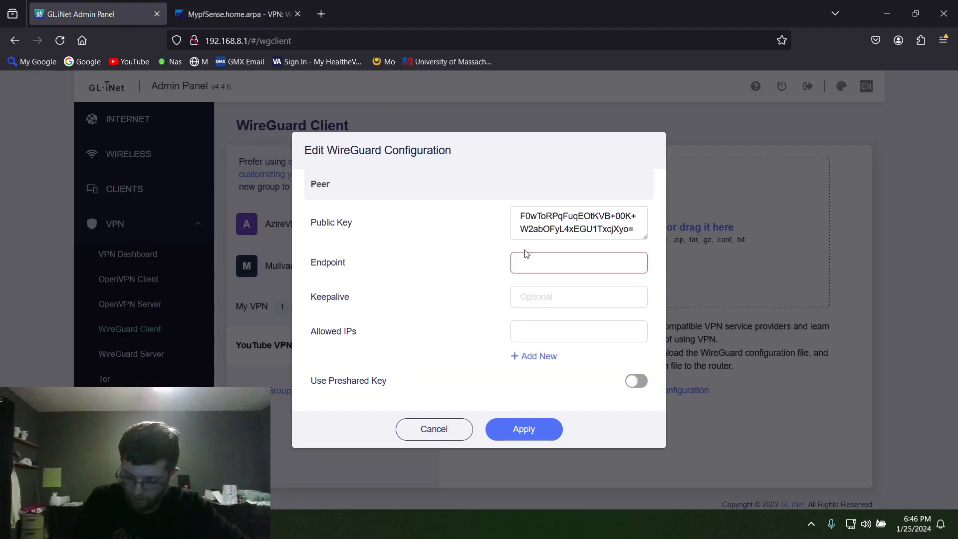
Step: Enter 23.114.147.185:51820 as the YouTube VPN peer endpoint
text(23.114.147.185:)
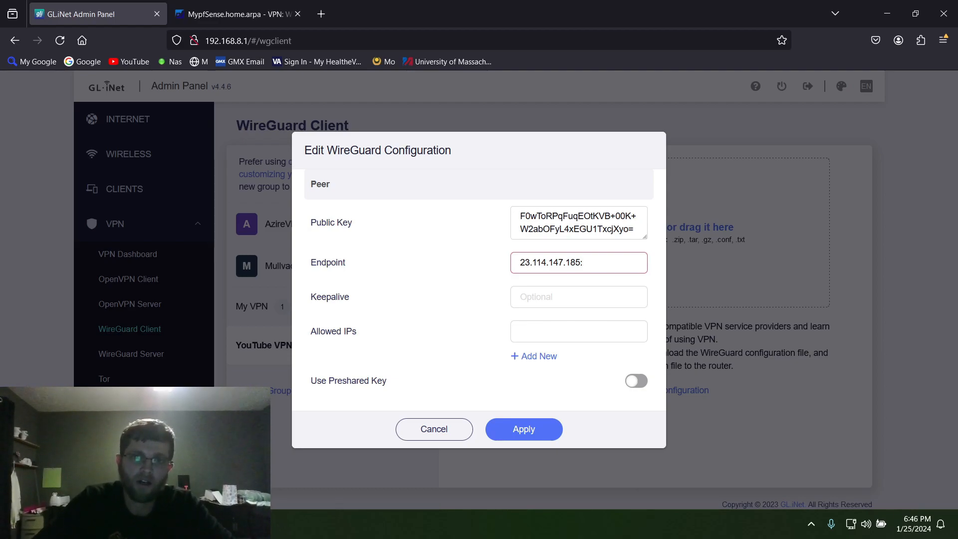
click(578, 262)
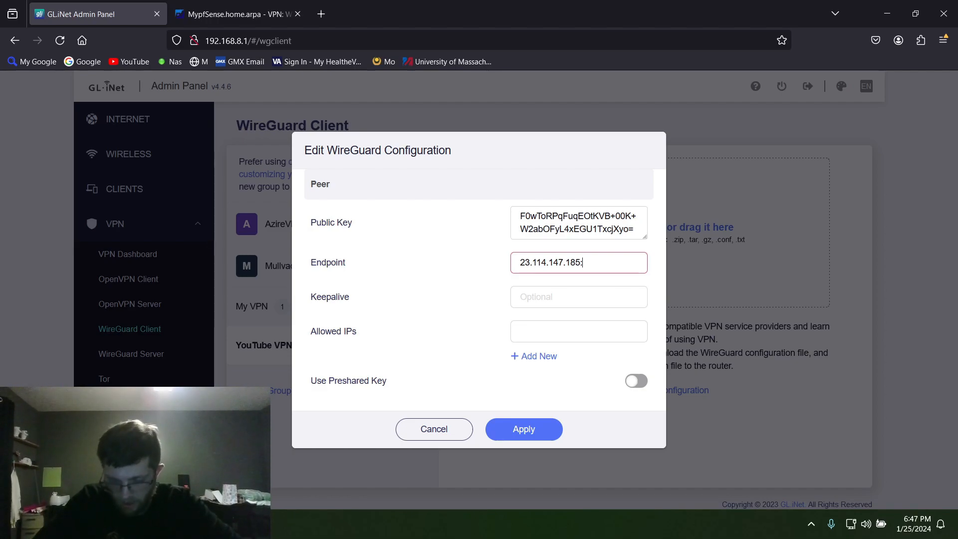
text(51)
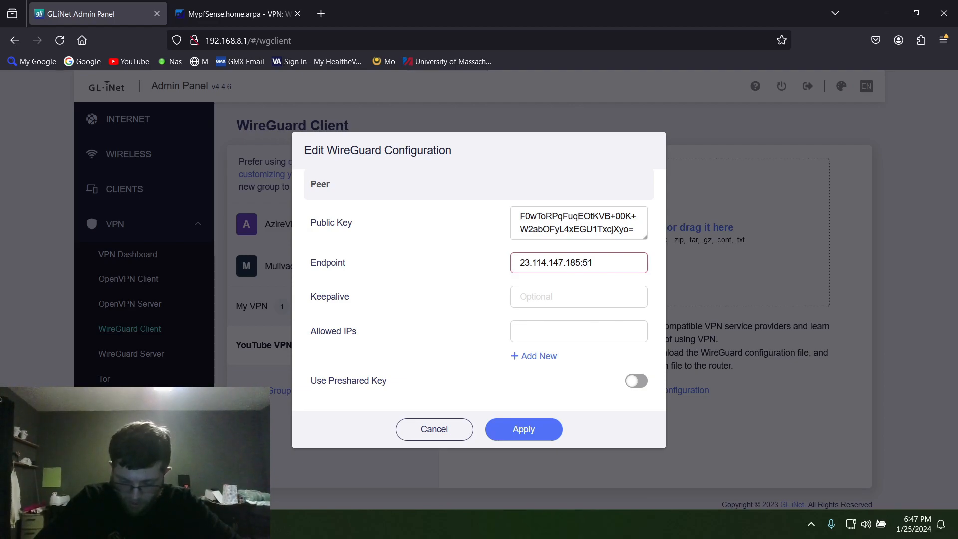
text(820)
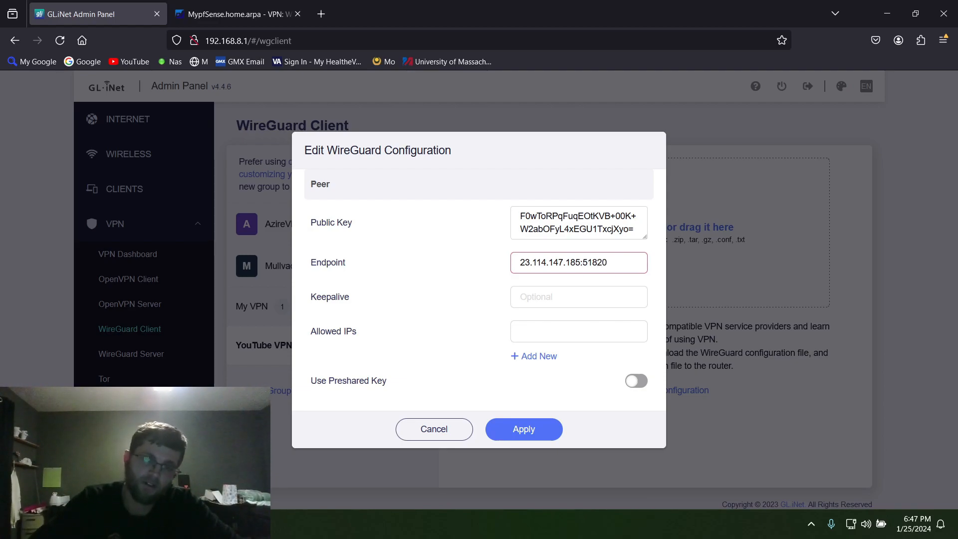
Step: Leave Keepalive empty and enter 0.0.0.0/0 as the peer's Allowed IPs
click(578, 296)
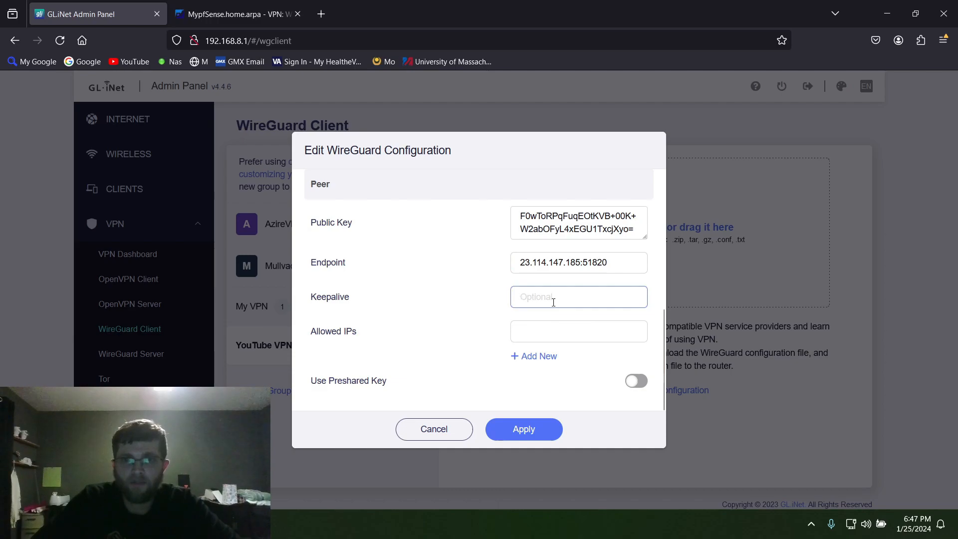
click(578, 330)
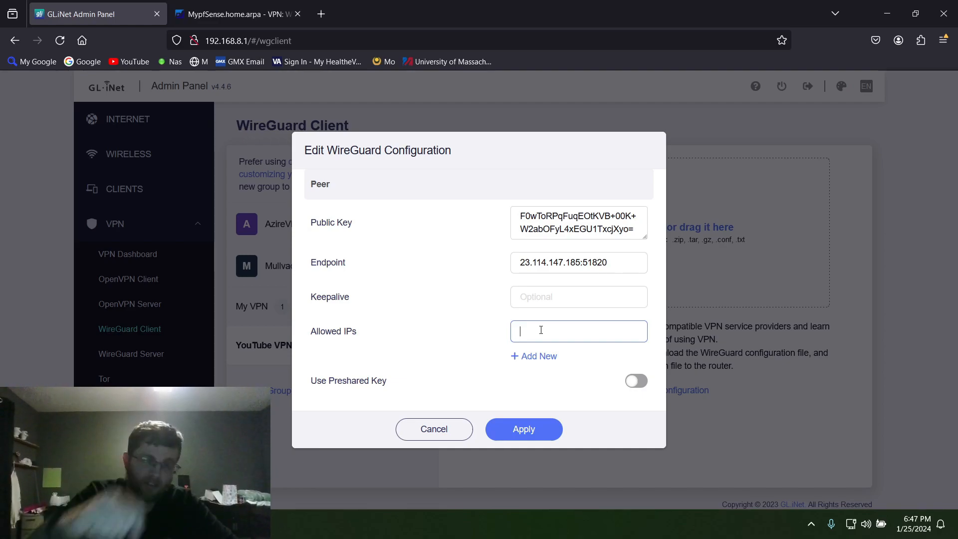
text(0)
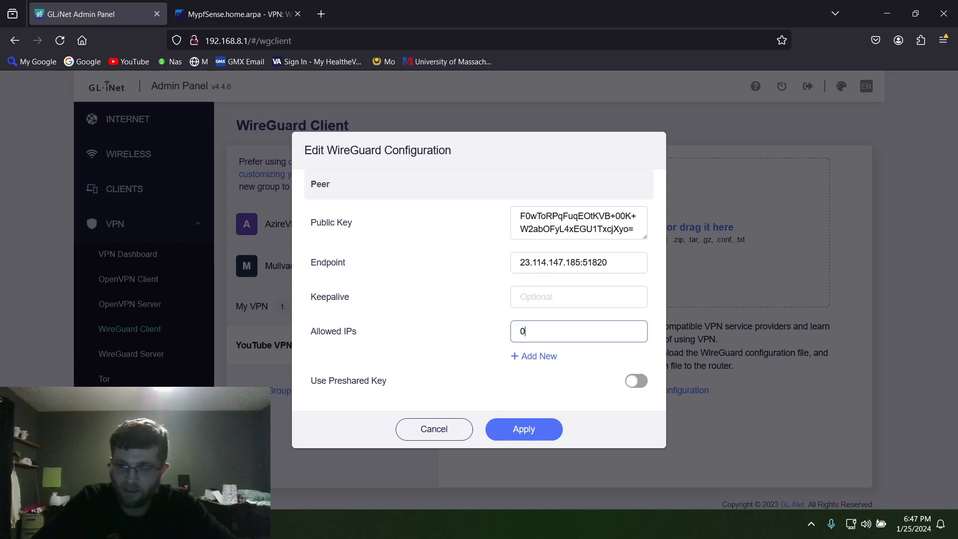
text(.0.0.0)
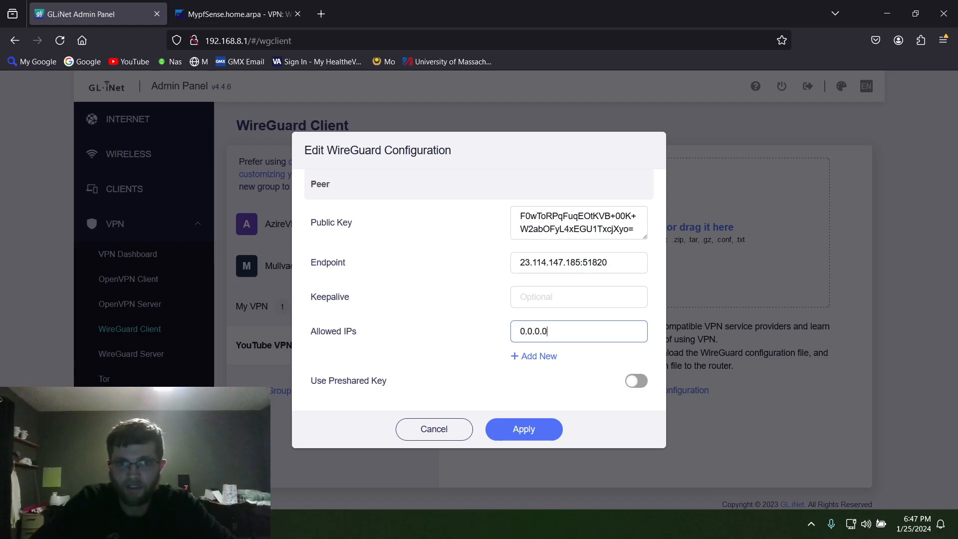
text(/)
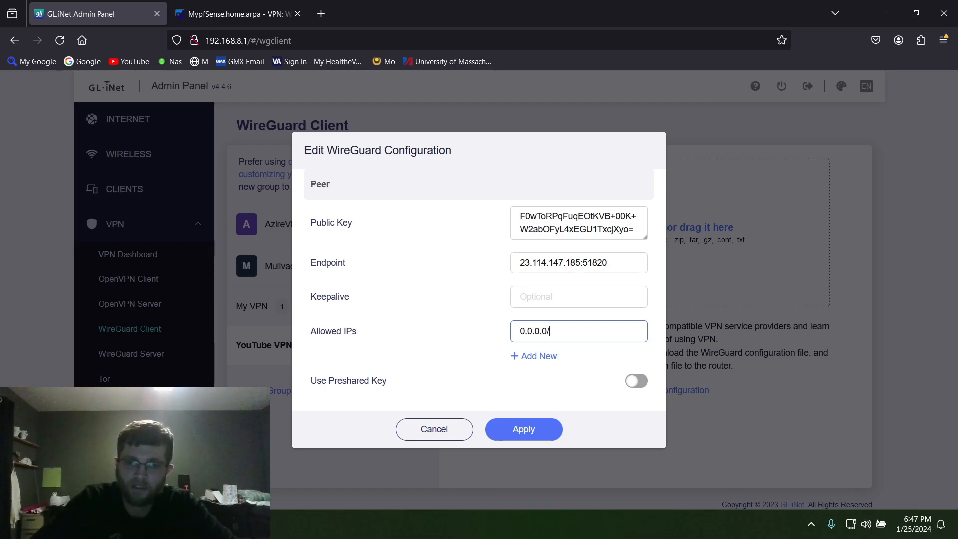
text(0)
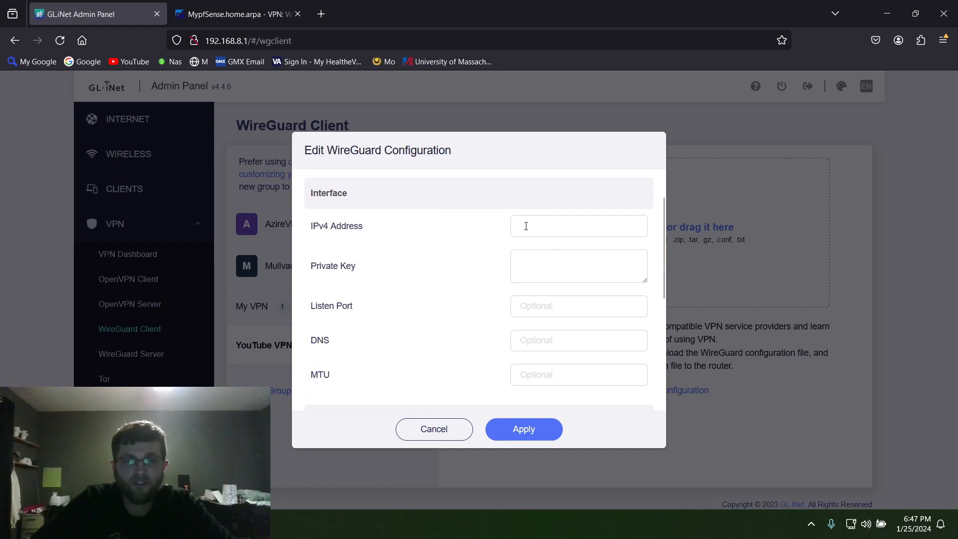
Step: Look up the peer address in pfSense and enter 10.0.0.8/24 as the interface IPv4 address
click(578, 226)
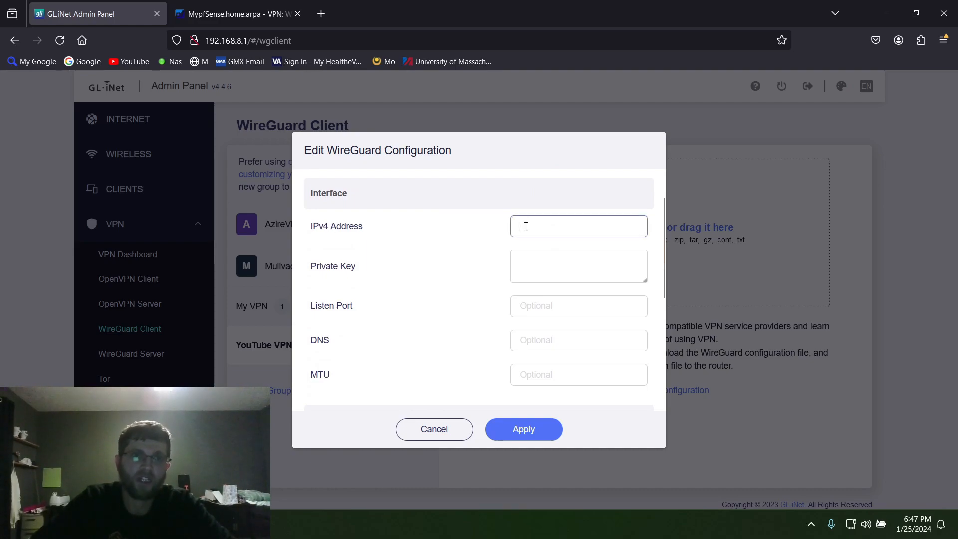
click(237, 14)
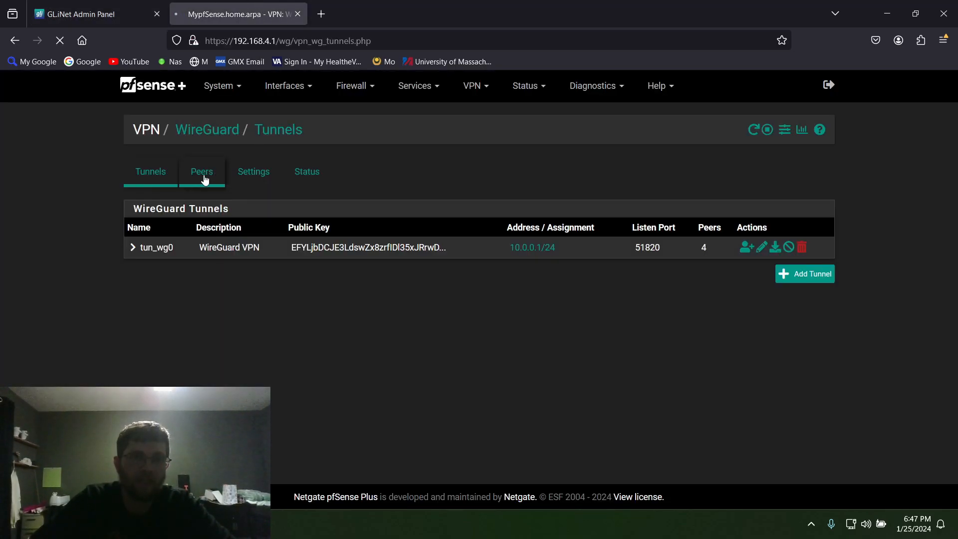
click(202, 171)
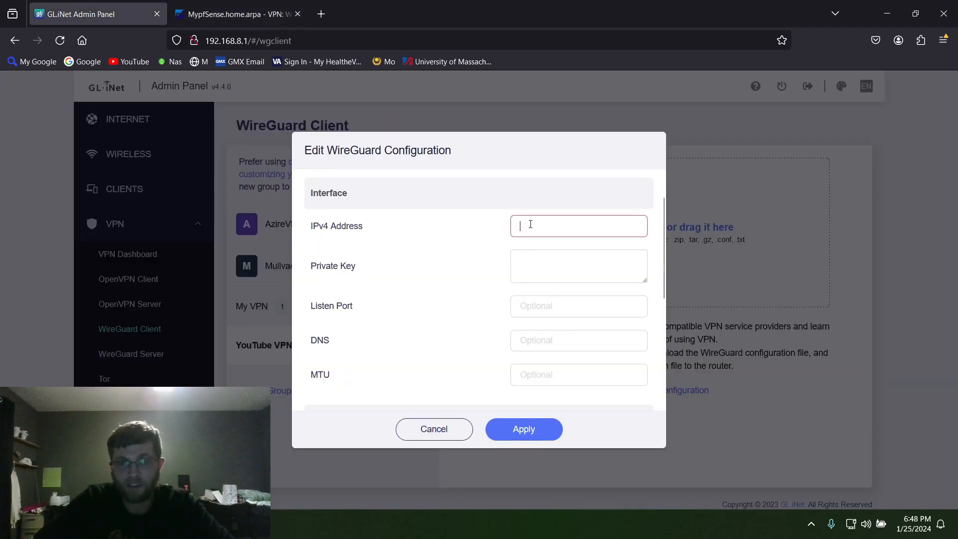
text(10.0.0.8)
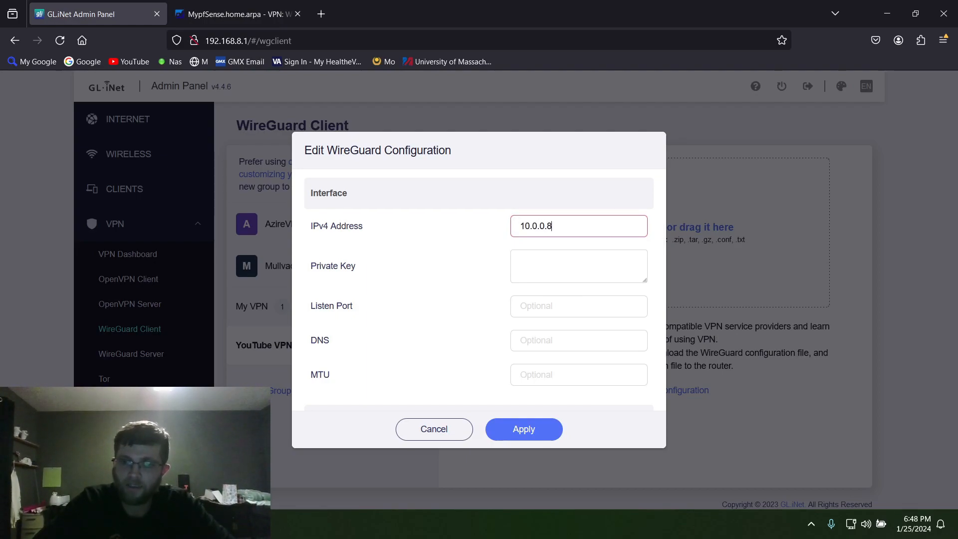
text(/24)
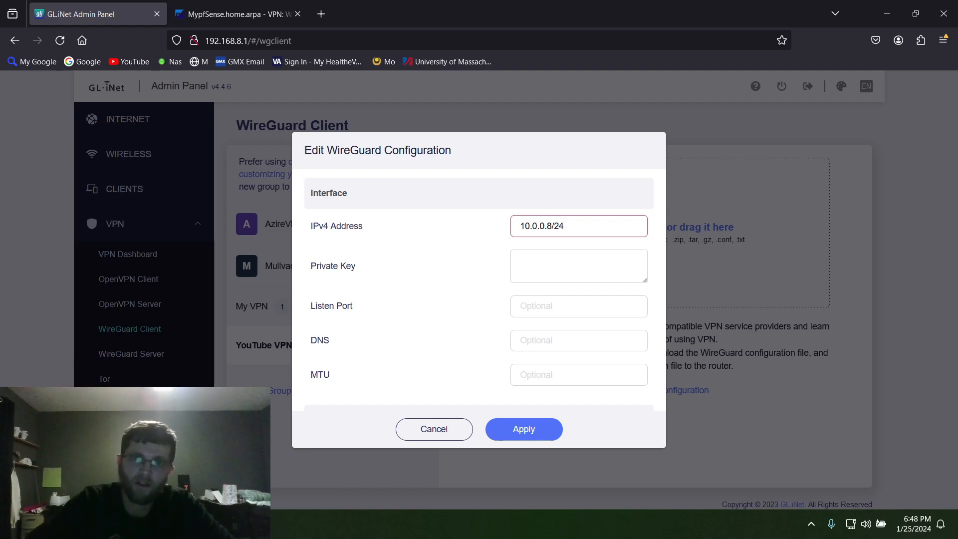
click(553, 225)
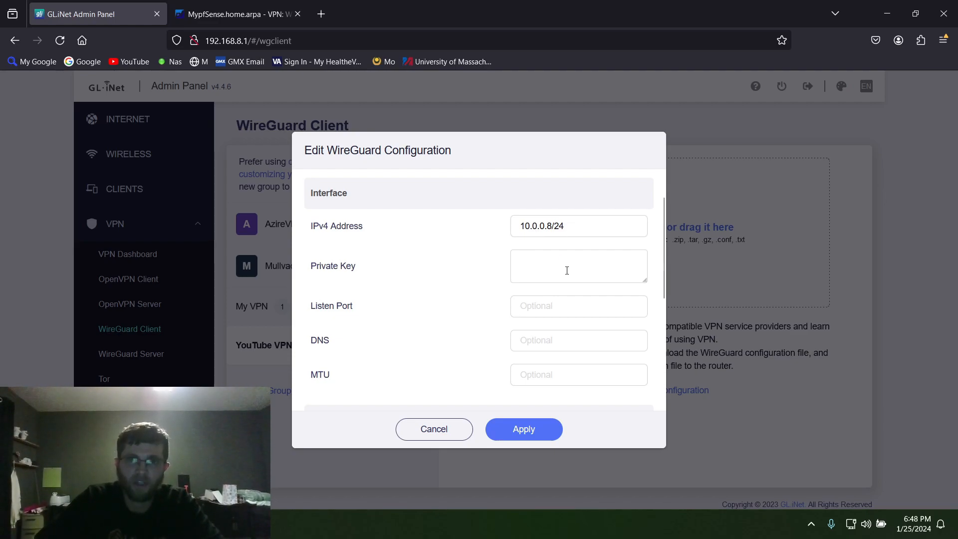
Step: Paste the WireGuard for Windows generated private key into the Private Key field
click(577, 264)
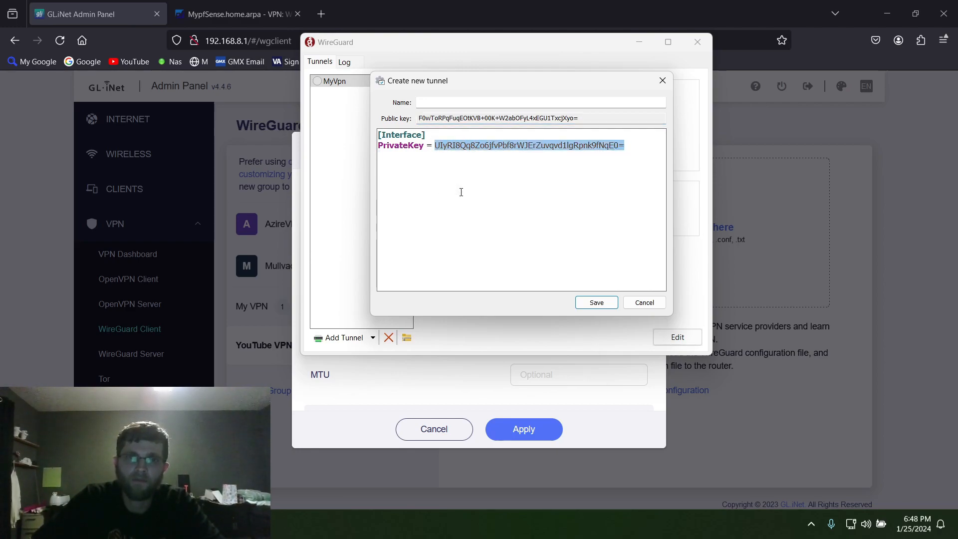
right_click(579, 265)
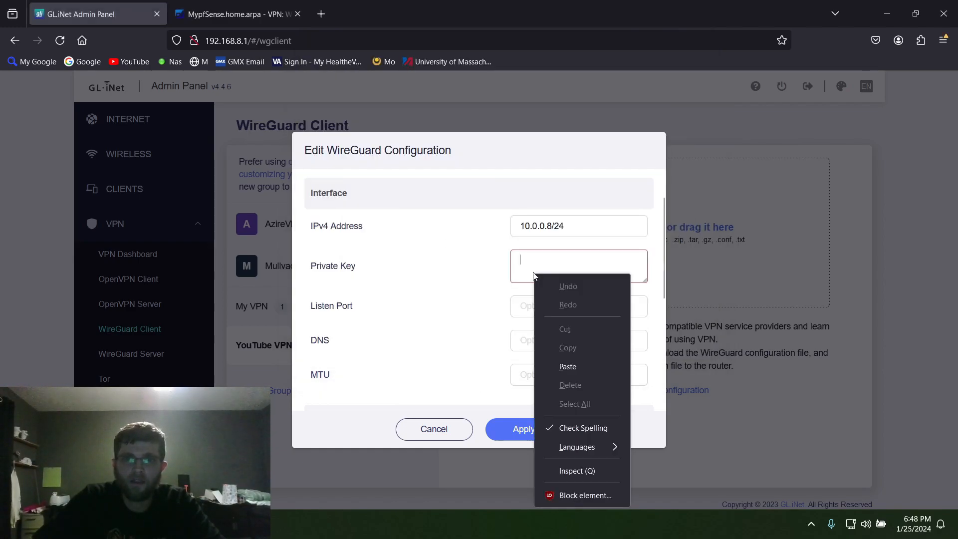
click(567, 366)
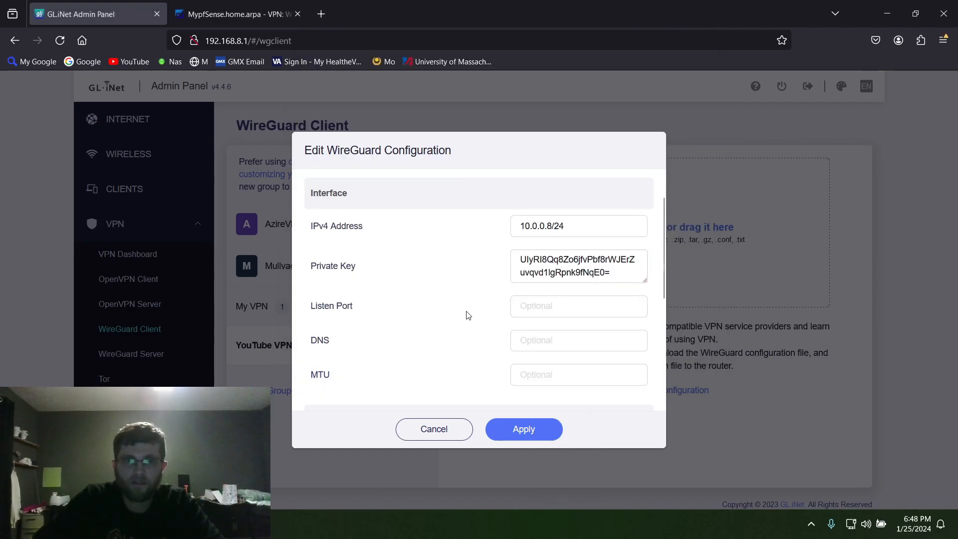
Step: Enter 1.1.1.1 as the interface DNS and review the peer's endpoint and Allowed IPs
scroll(down, 3)
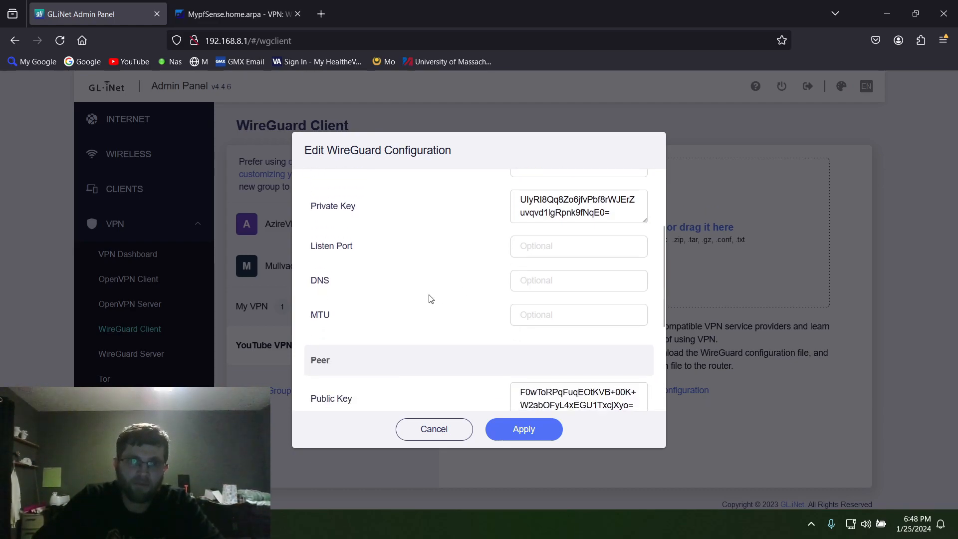
click(578, 280)
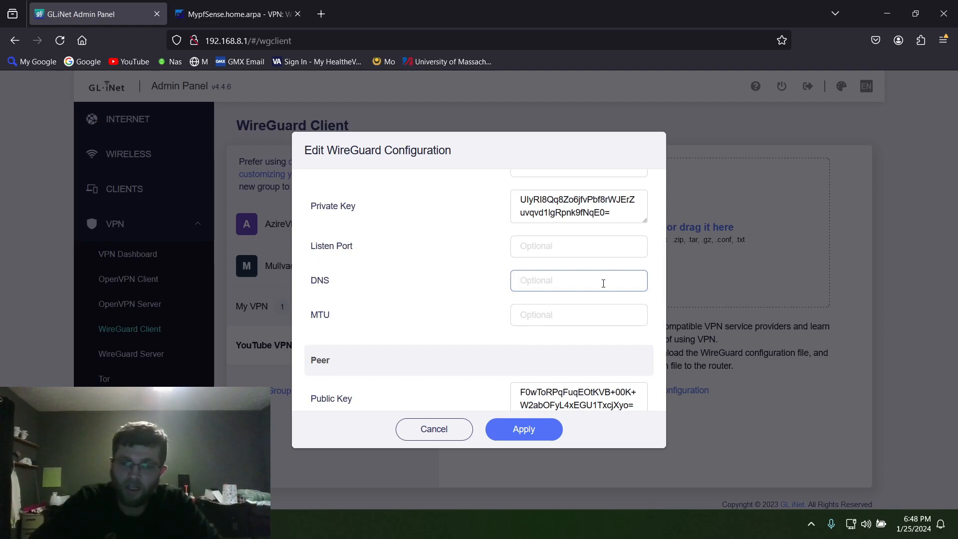
text(1.1.1.1)
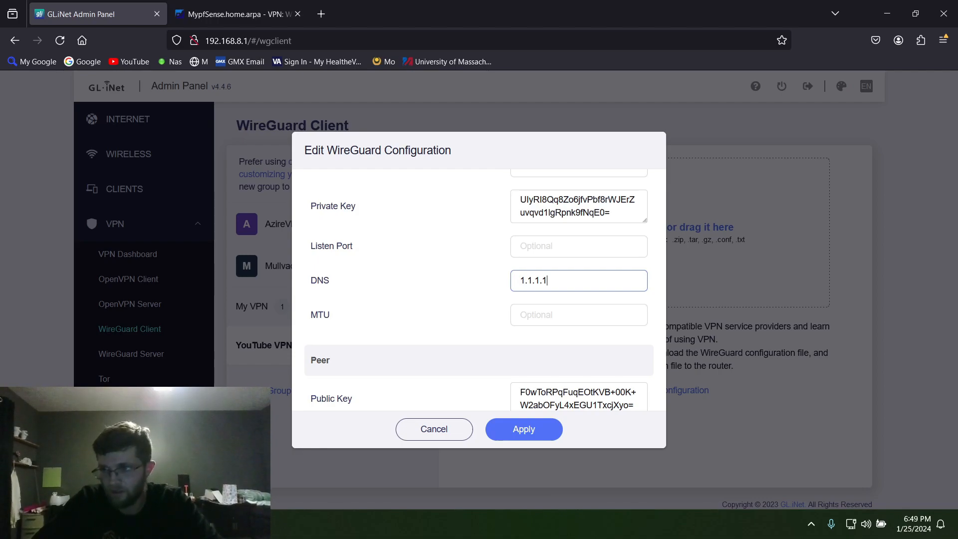
mouse_move(480, 345)
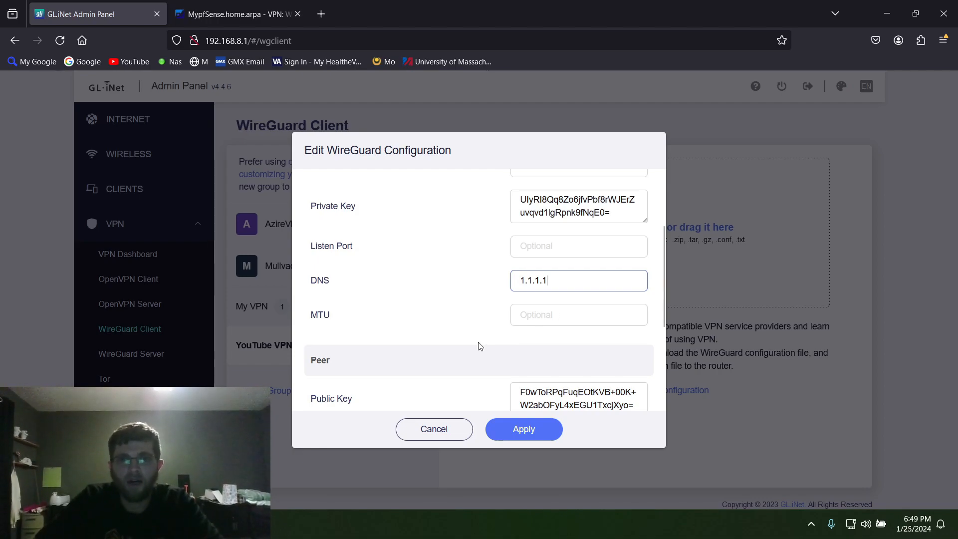
scroll(down, 3)
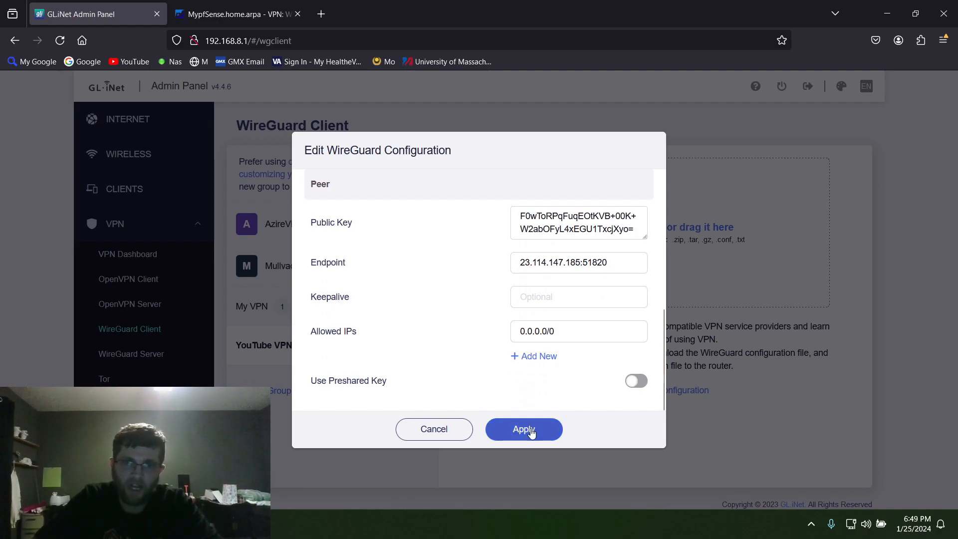
Step: Apply the YouTube VPN configuration and confirm it's listed with server 23.114.147.185:51820
click(523, 429)
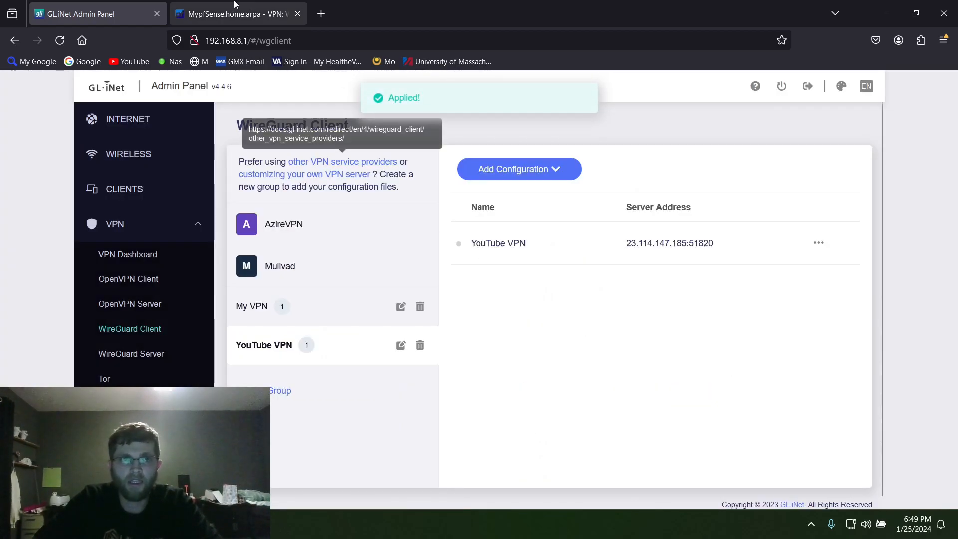
click(237, 14)
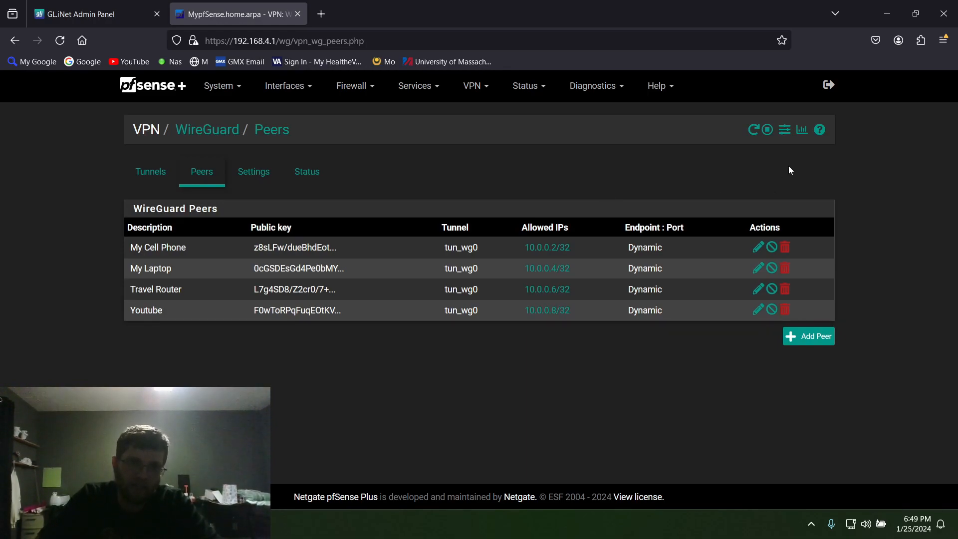
click(91, 13)
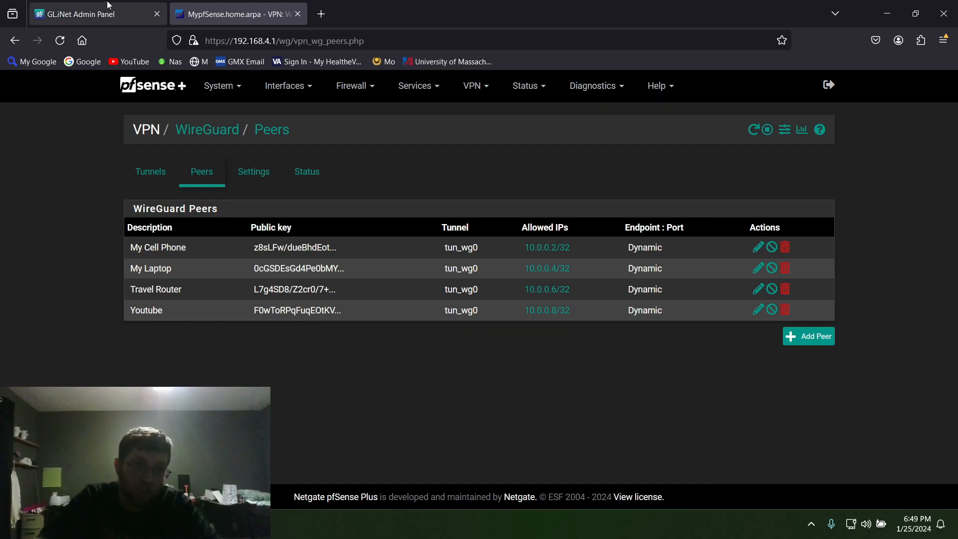
click(92, 14)
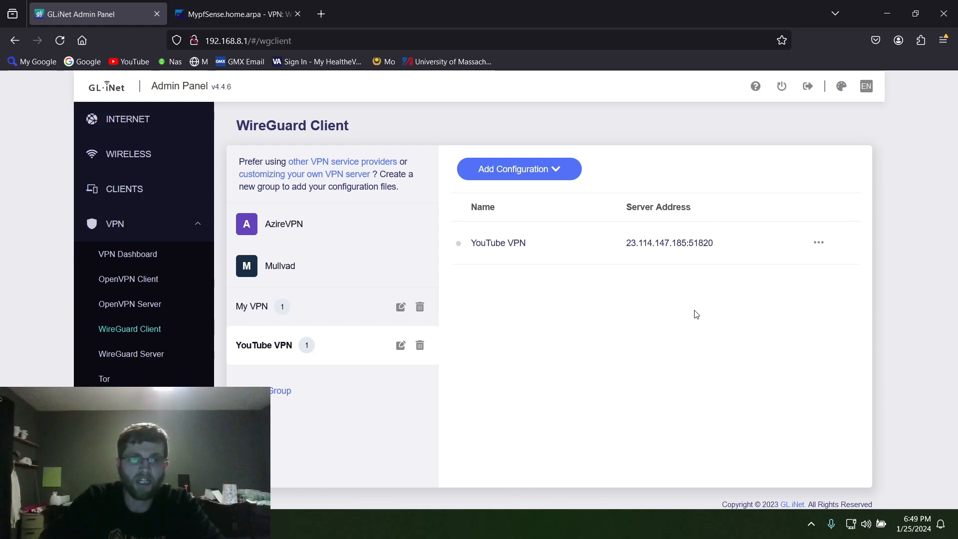
mouse_move(128, 253)
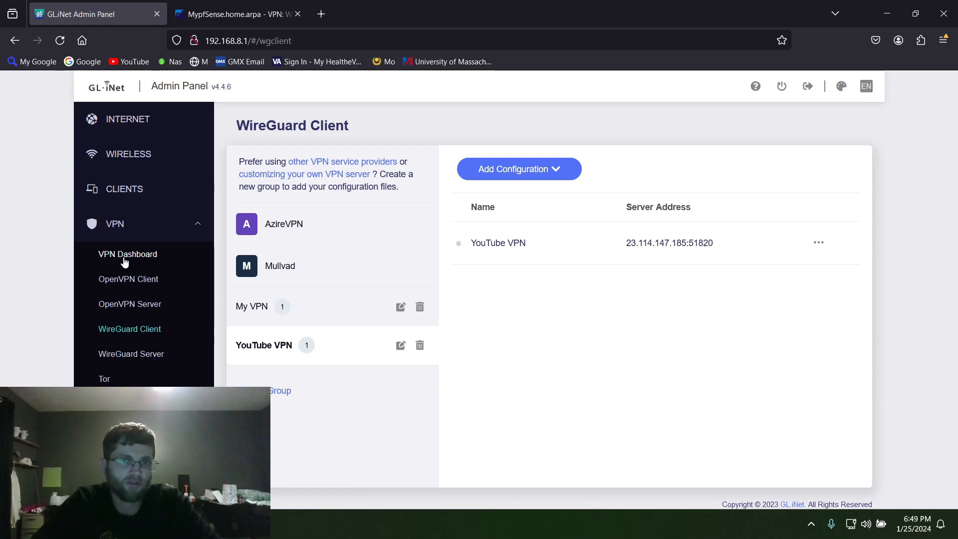
click(819, 243)
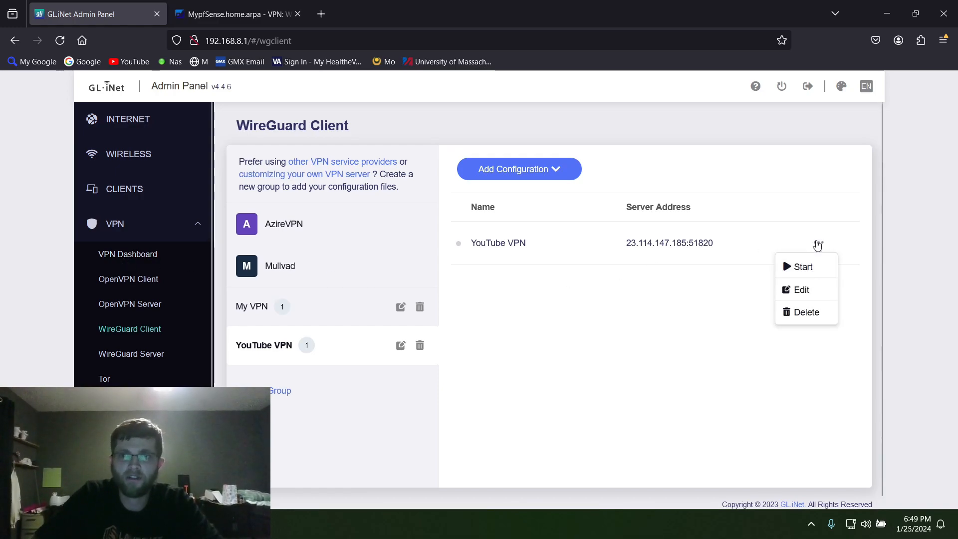
click(800, 289)
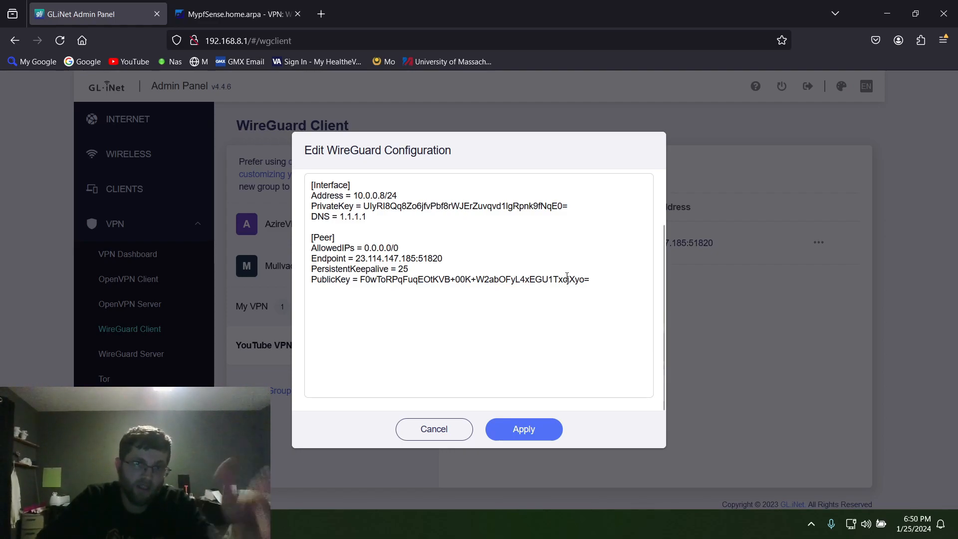
click(434, 428)
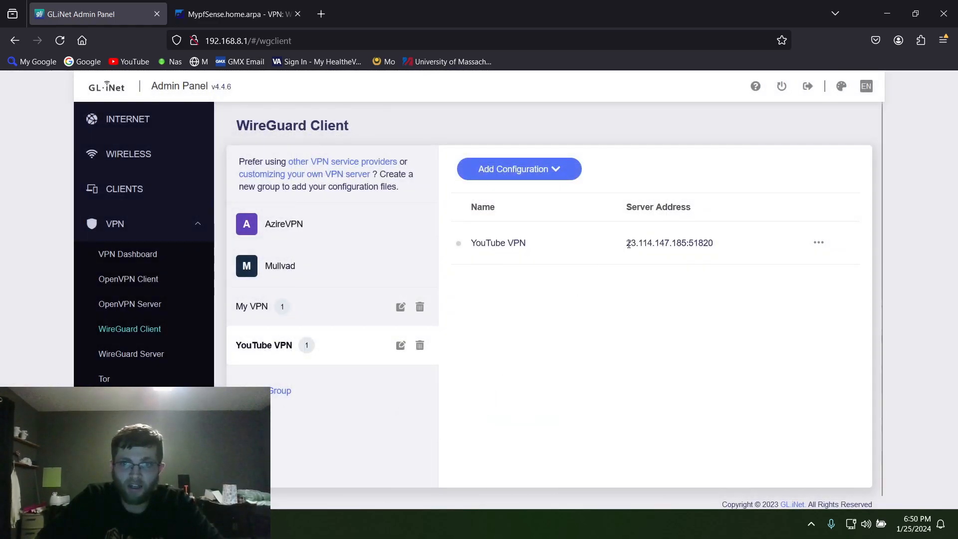
click(400, 345)
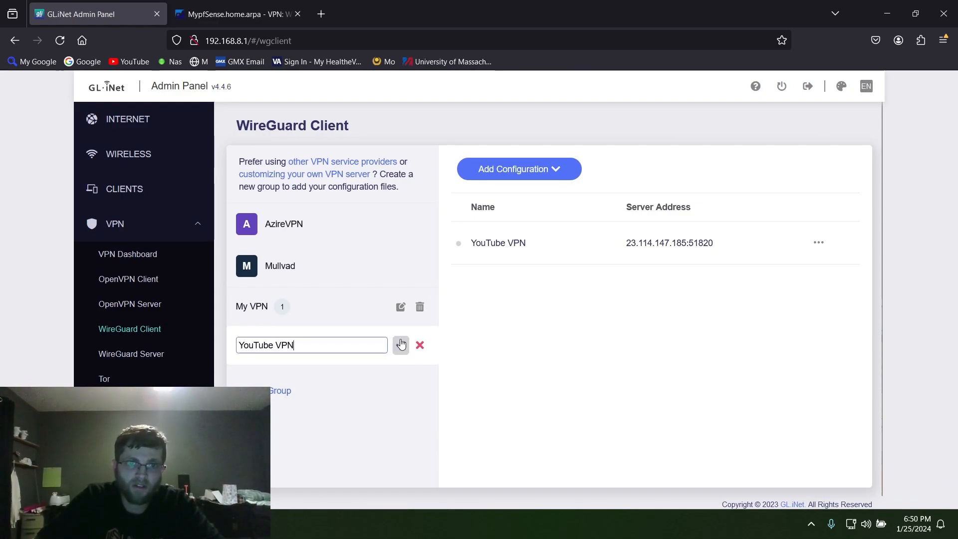
click(400, 345)
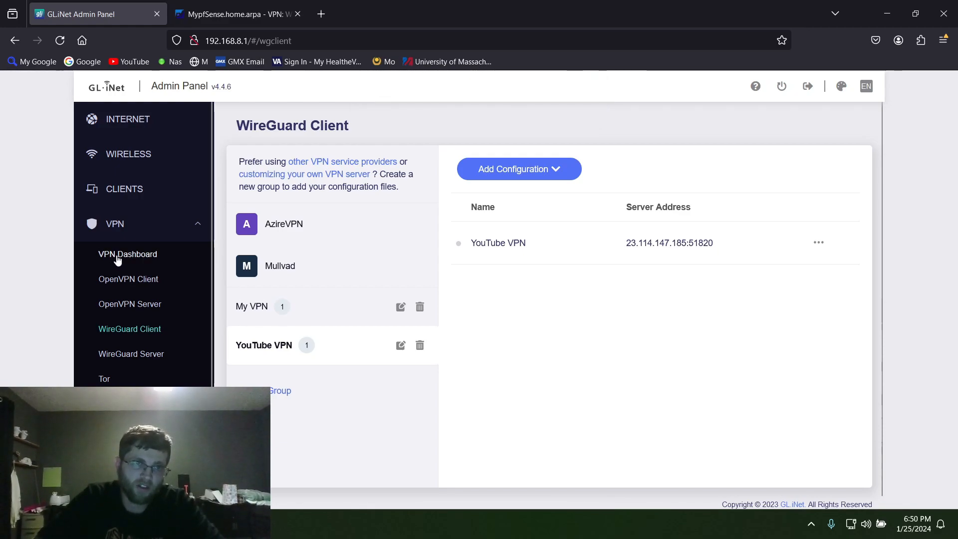
mouse_move(573, 307)
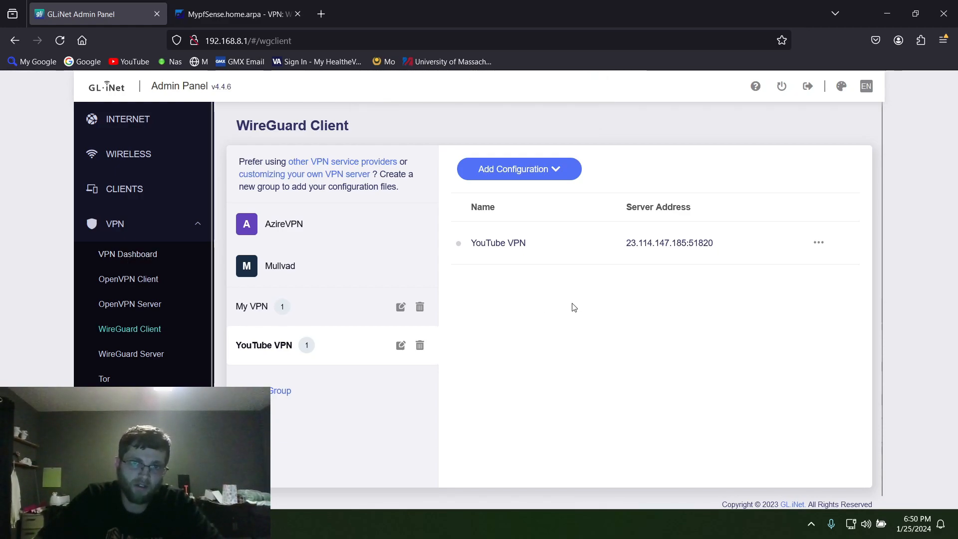
click(818, 243)
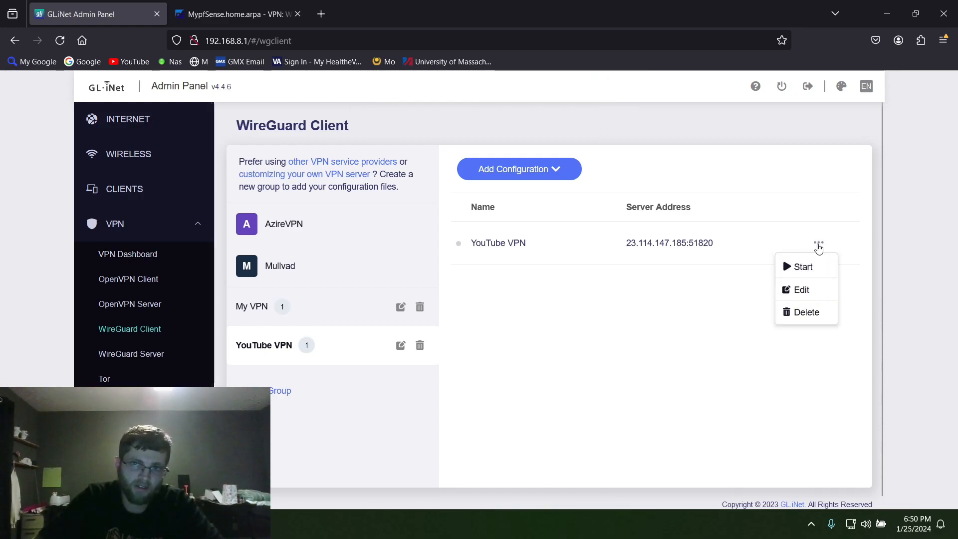
click(800, 290)
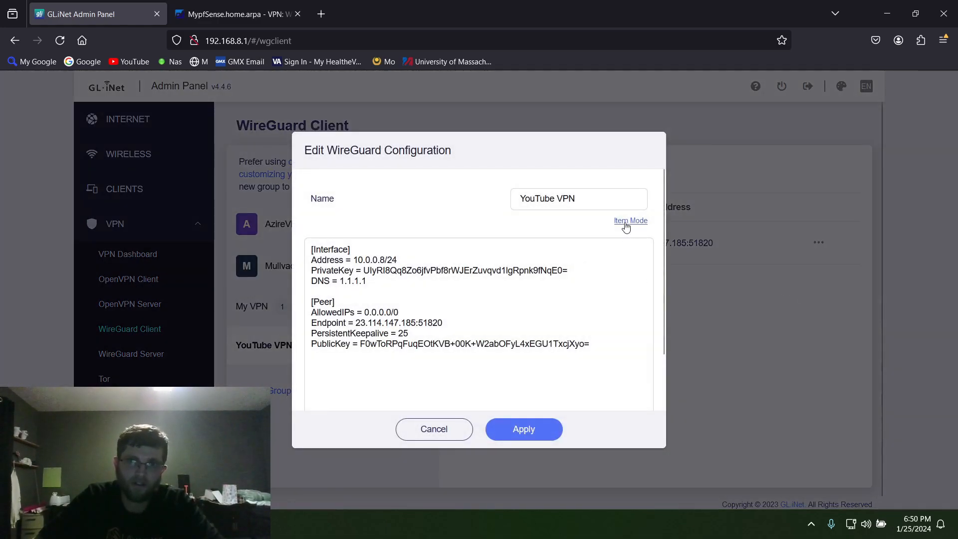
click(630, 220)
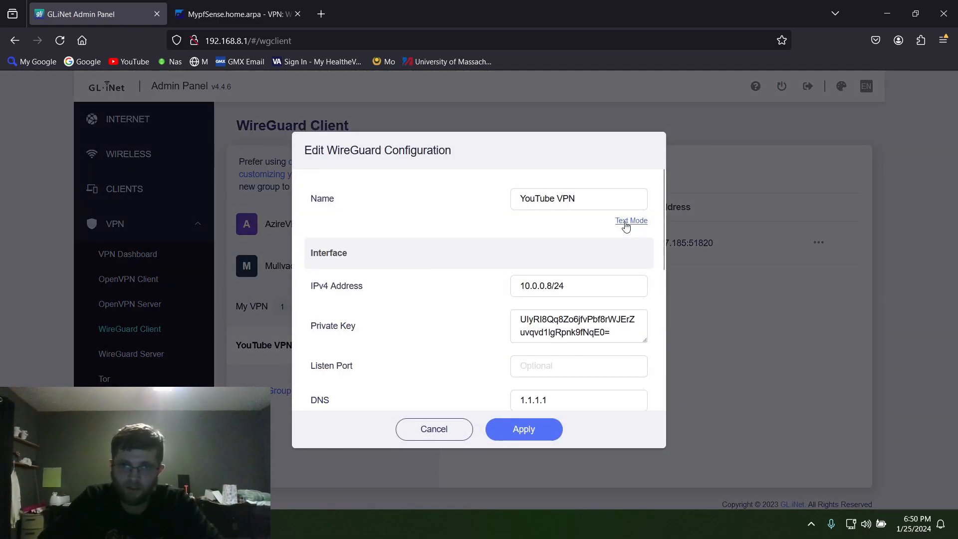
click(631, 221)
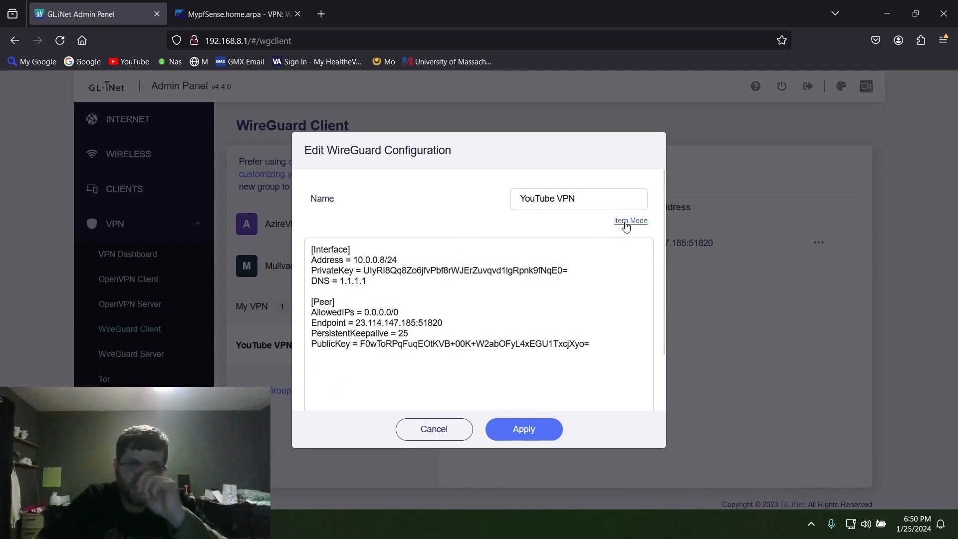
click(629, 220)
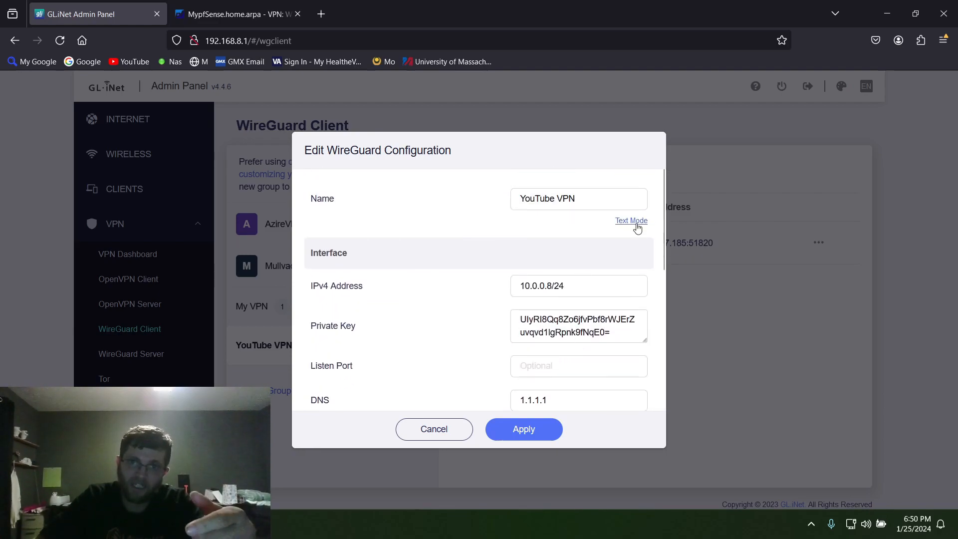
click(631, 220)
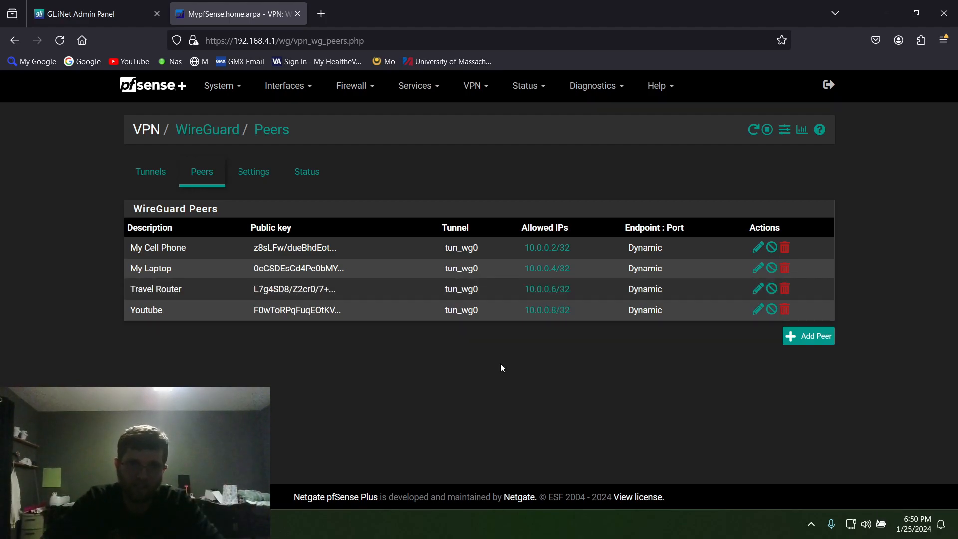
click(79, 14)
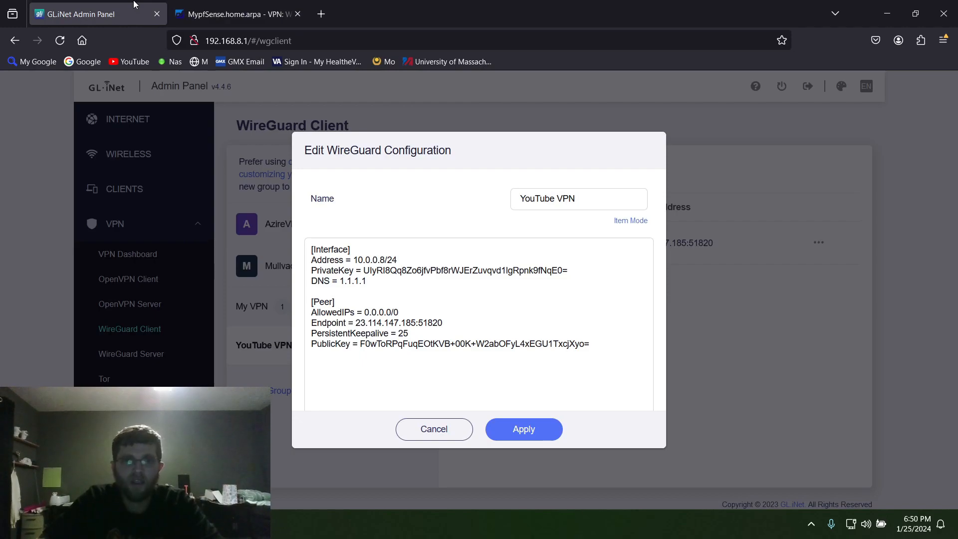
click(434, 429)
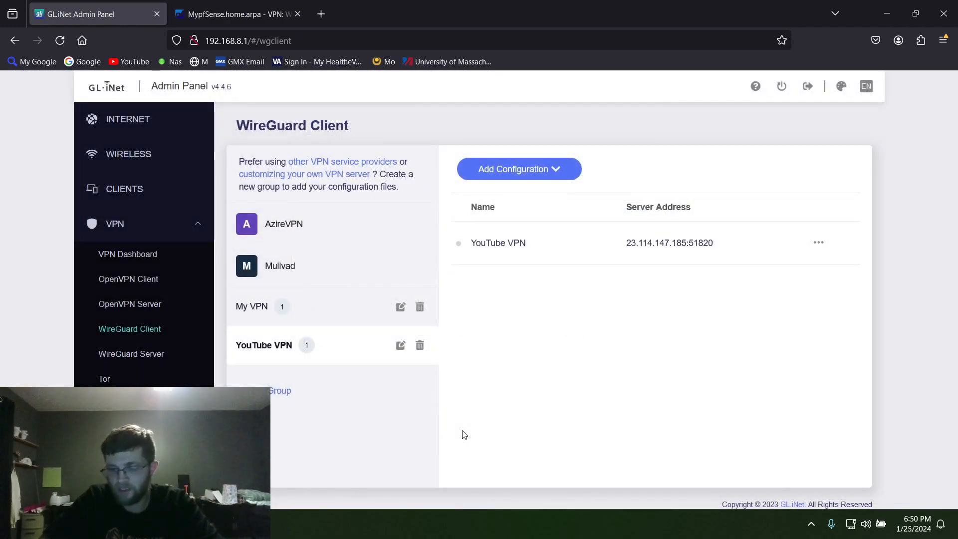